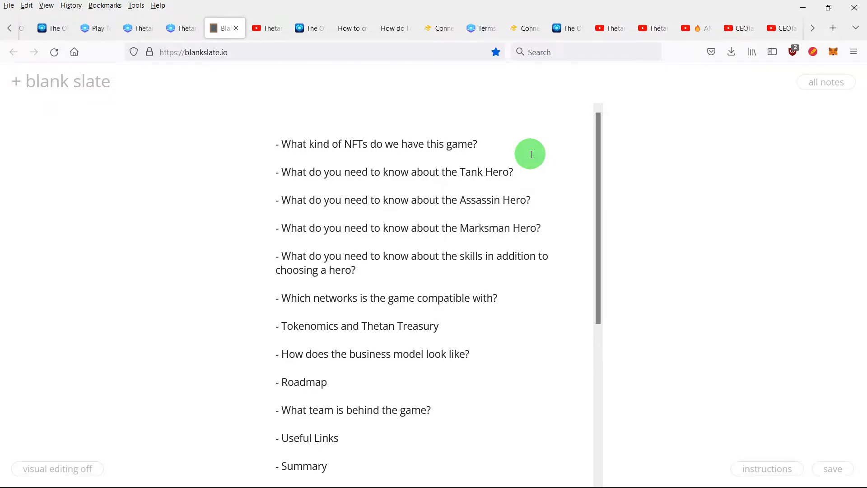
{"action": "mouse_move", "coordinate": [488, 165]}
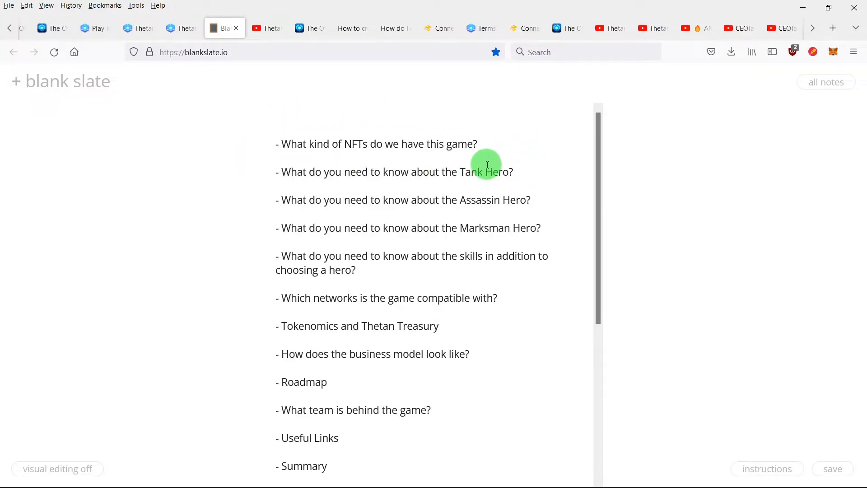
{"action": "mouse_move", "coordinate": [546, 162]}
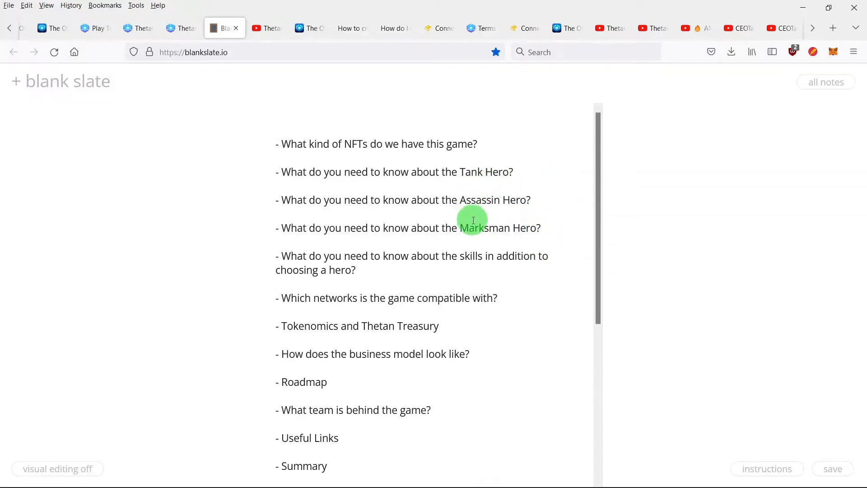
{"action": "mouse_move", "coordinate": [581, 234]}
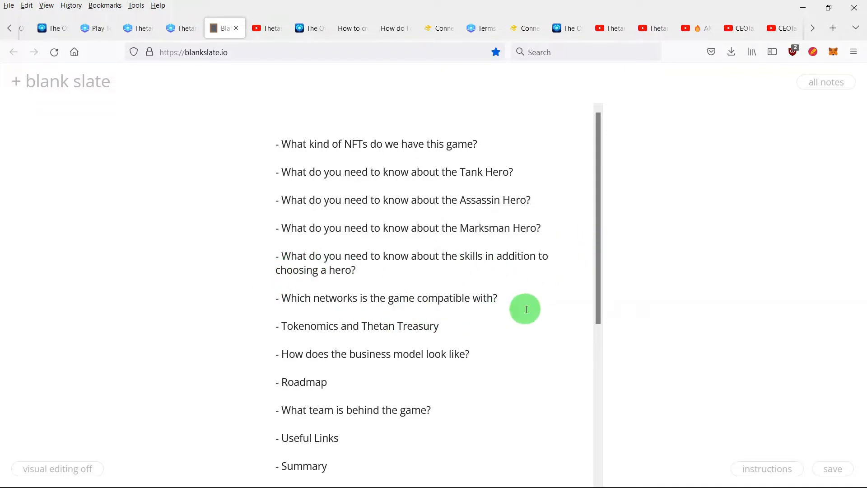
{"action": "mouse_move", "coordinate": [427, 342]}
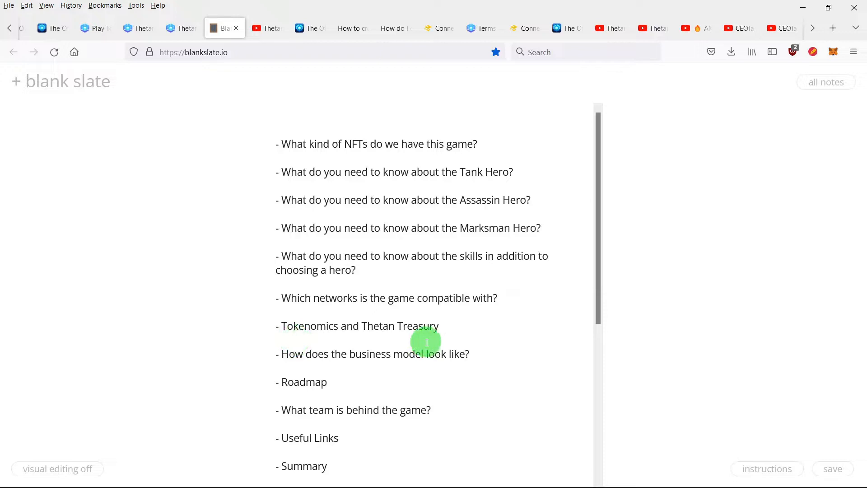
{"action": "mouse_move", "coordinate": [503, 341]}
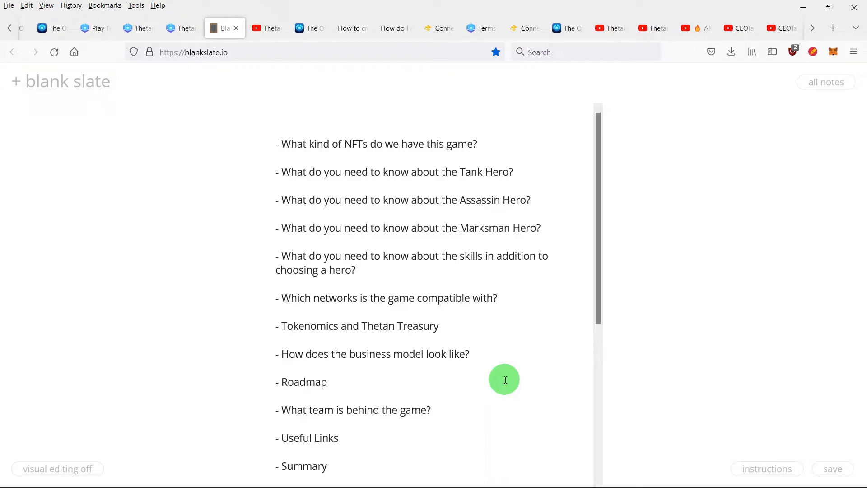
Switch to the Thetan Arena website tab showing the NFT items section
{"action": "left_click", "coordinate": [180, 28]}
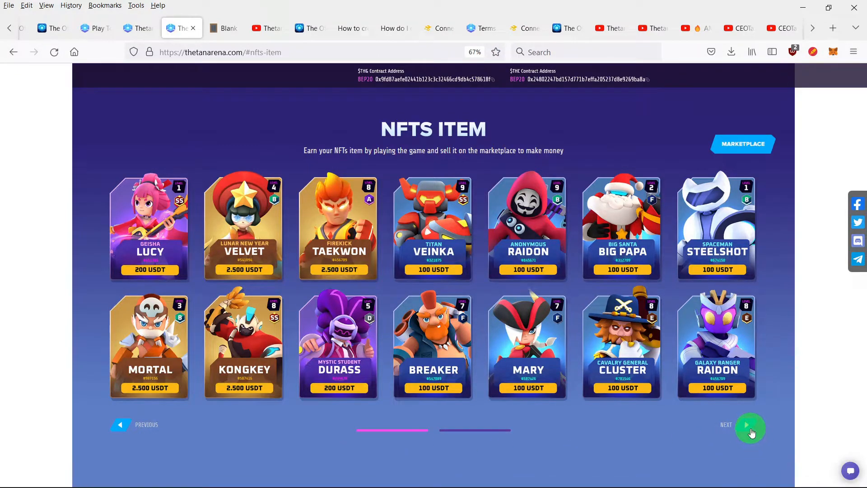
Advance the NFT hero carousel twice, then jump to the Video gameplay section
{"action": "left_click", "coordinate": [751, 428]}
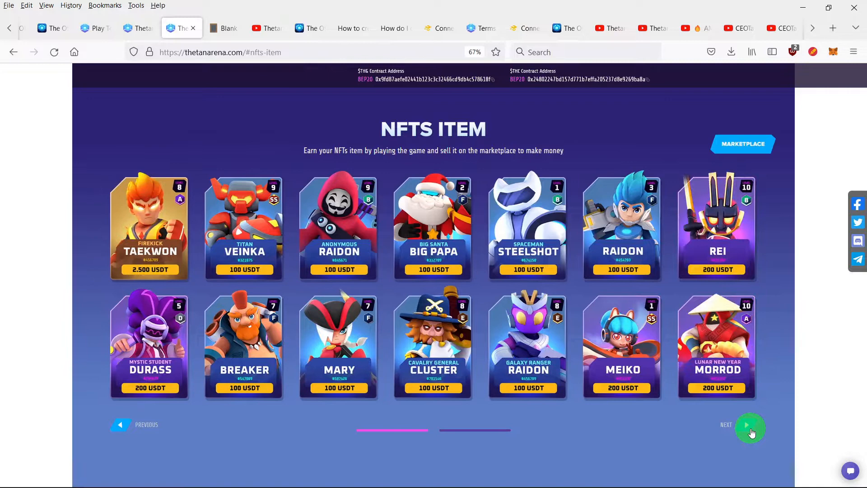
{"action": "left_click", "coordinate": [751, 428]}
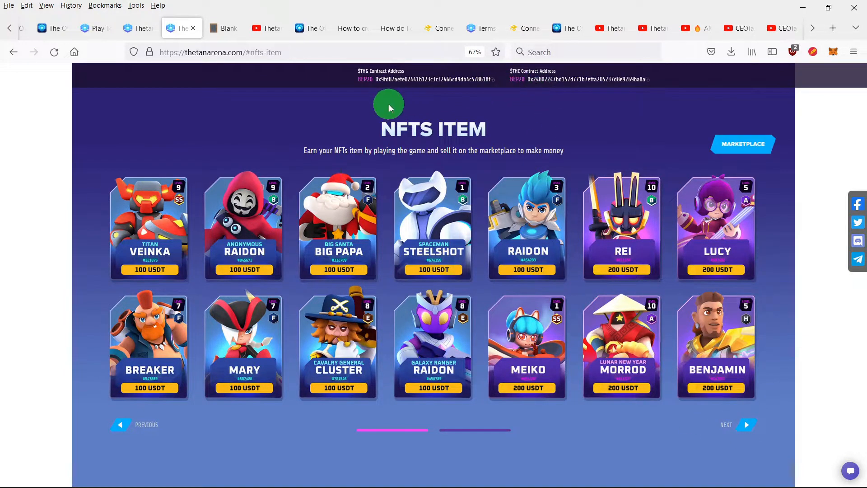
{"action": "left_click", "coordinate": [427, 74]}
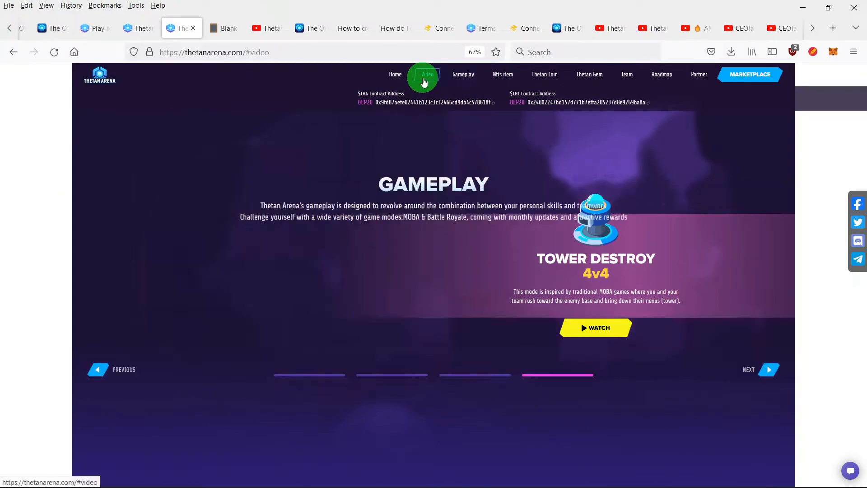
{"action": "left_click", "coordinate": [428, 74]}
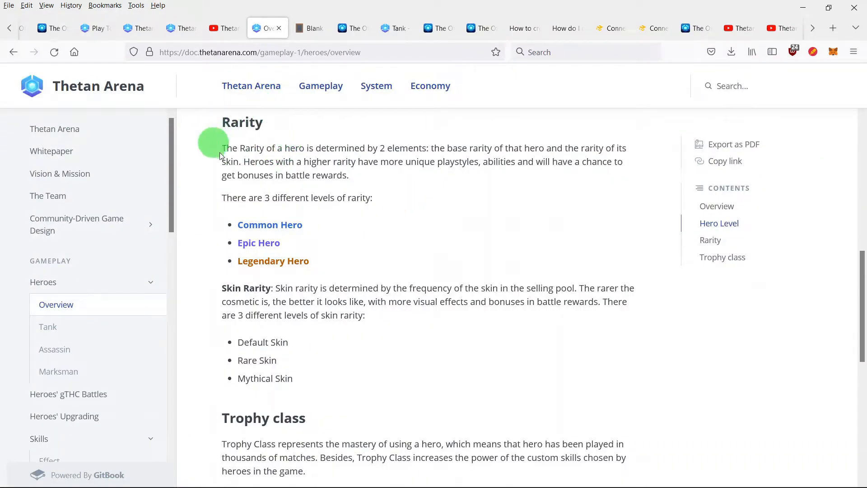
{"action": "mouse_move", "coordinate": [362, 178]}
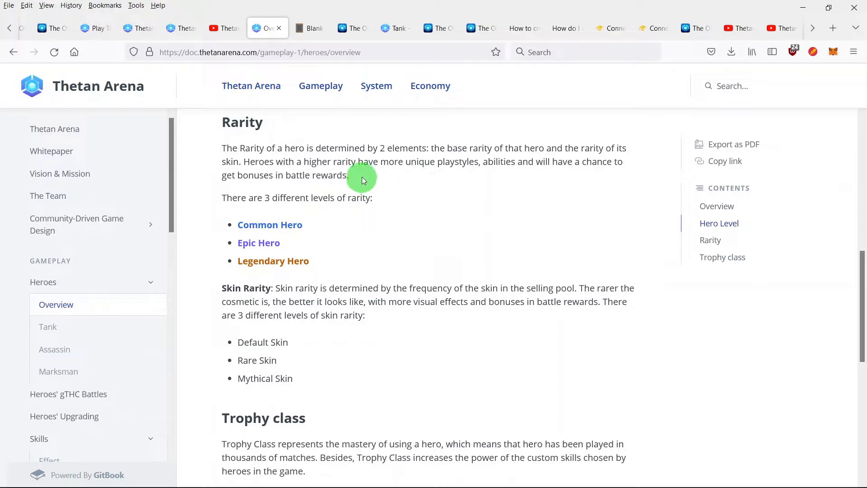
{"action": "mouse_move", "coordinate": [565, 189]}
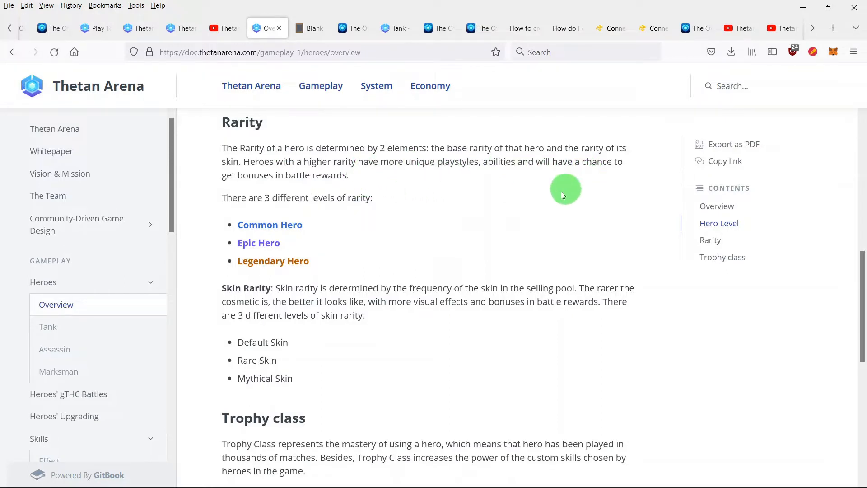
{"action": "mouse_move", "coordinate": [437, 216]}
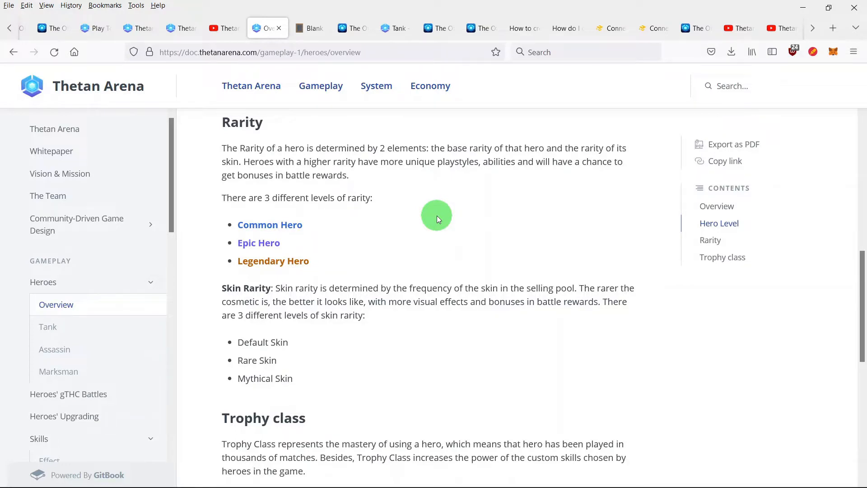
{"action": "mouse_move", "coordinate": [404, 223]}
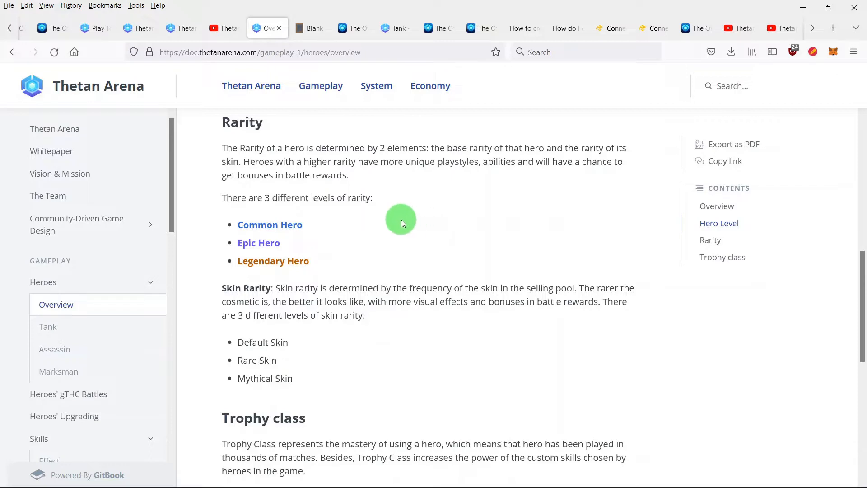
{"action": "mouse_move", "coordinate": [352, 215]}
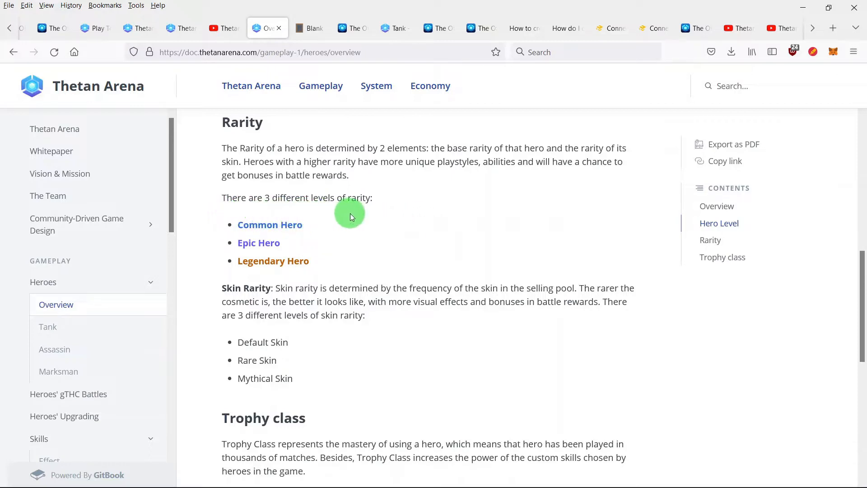
{"action": "mouse_move", "coordinate": [312, 221]}
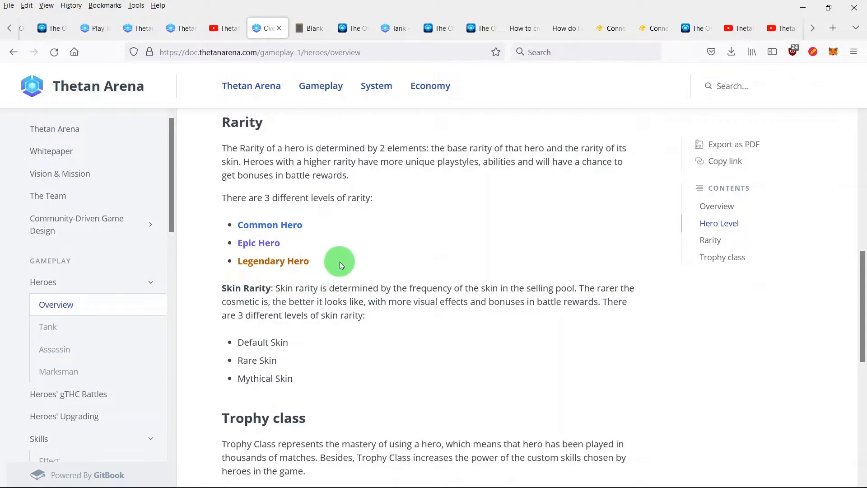
{"action": "mouse_move", "coordinate": [337, 346]}
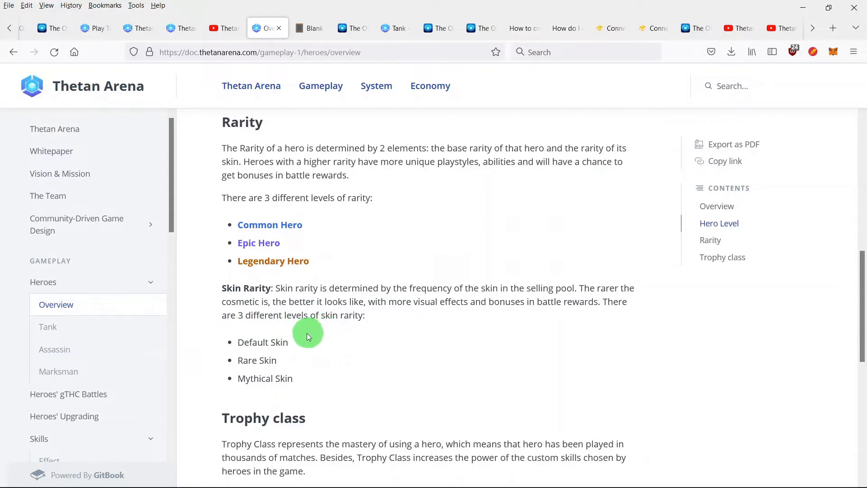
{"action": "mouse_move", "coordinate": [206, 390]}
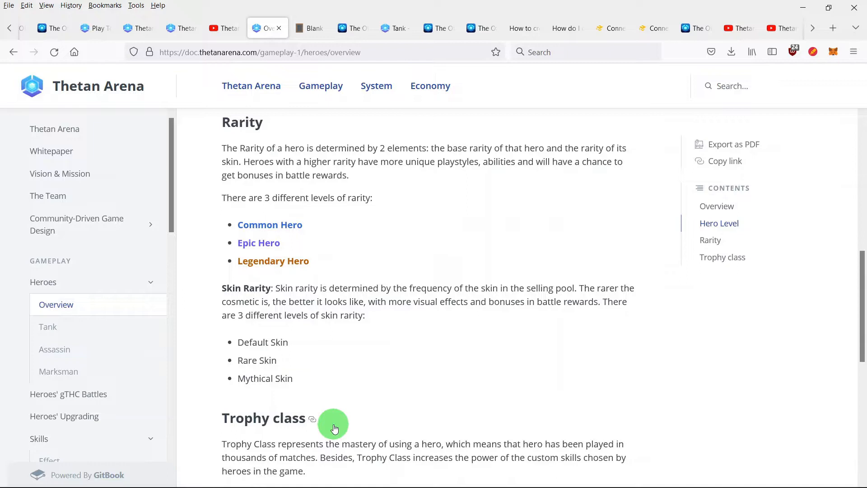
Scroll the Heroes Overview to the Trophy class table, then return to Blank Slate
{"action": "scroll", "scroll_direction": "down", "scroll_amount": 3}
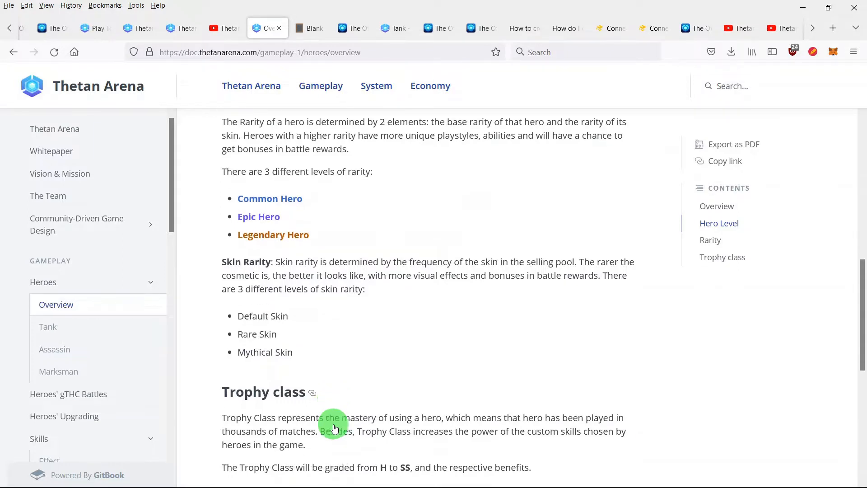
{"action": "scroll", "scroll_direction": "down", "scroll_amount": 3}
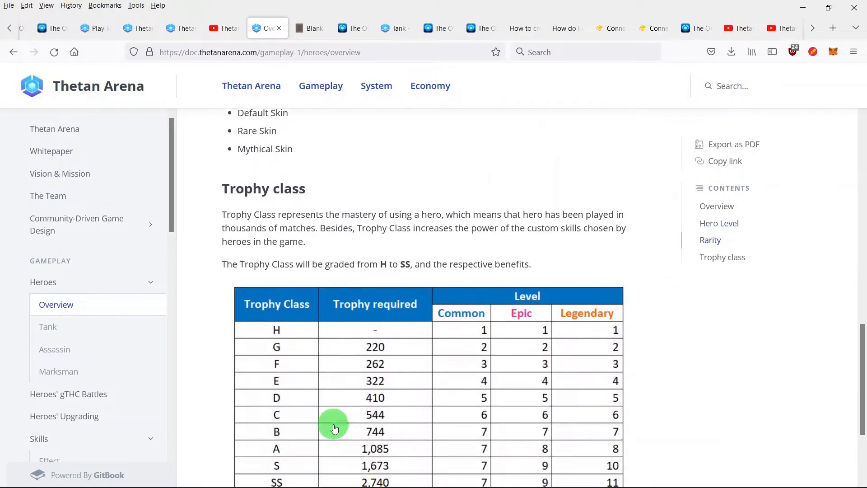
{"action": "left_click", "coordinate": [311, 28]}
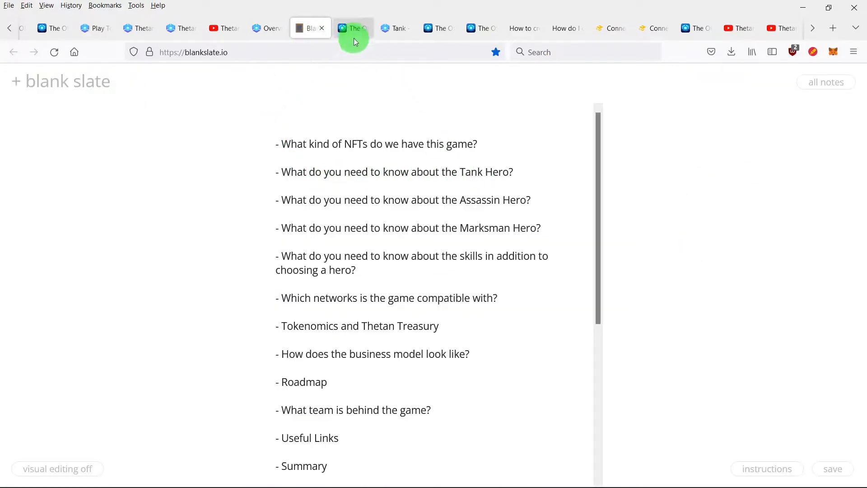
Switch to the Marketplace tab listing heroes filtered to the Tank class
{"action": "left_click", "coordinate": [353, 28]}
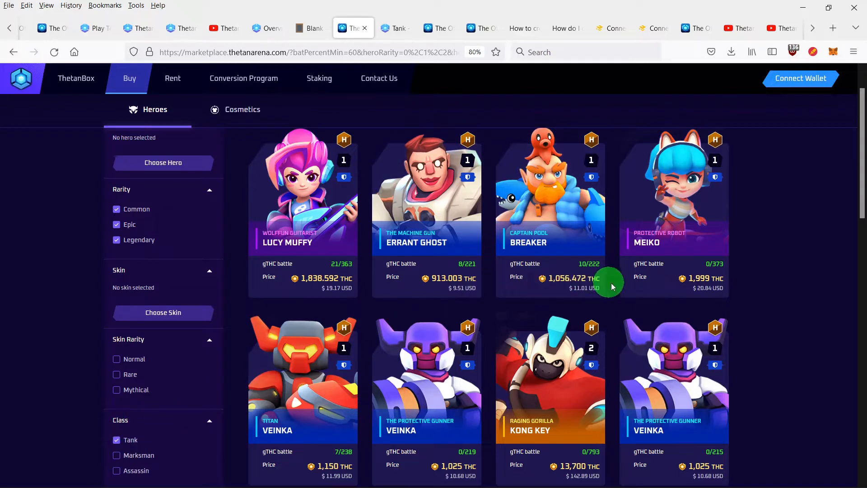
{"action": "mouse_move", "coordinate": [757, 395]}
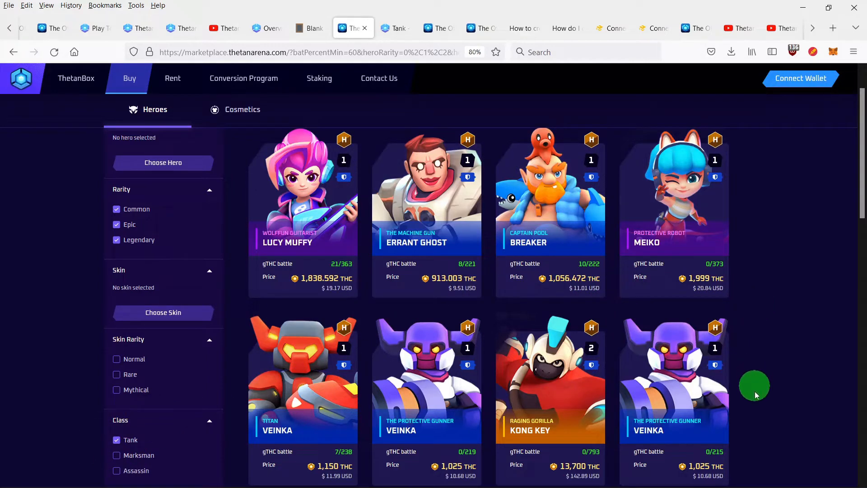
{"action": "mouse_move", "coordinate": [491, 416]}
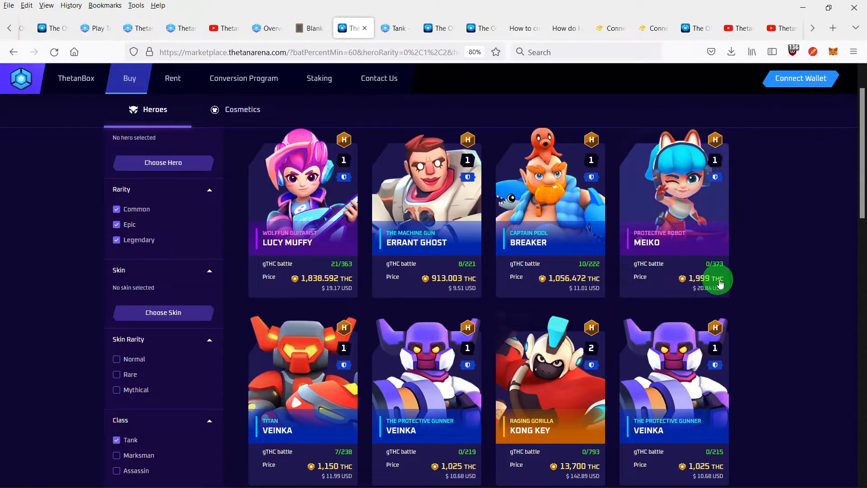
{"action": "mouse_move", "coordinate": [504, 430]}
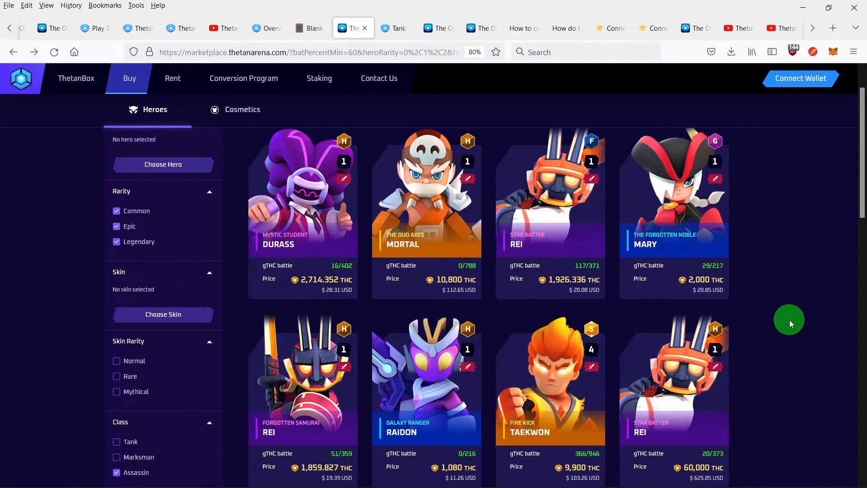
{"action": "mouse_move", "coordinate": [823, 318]}
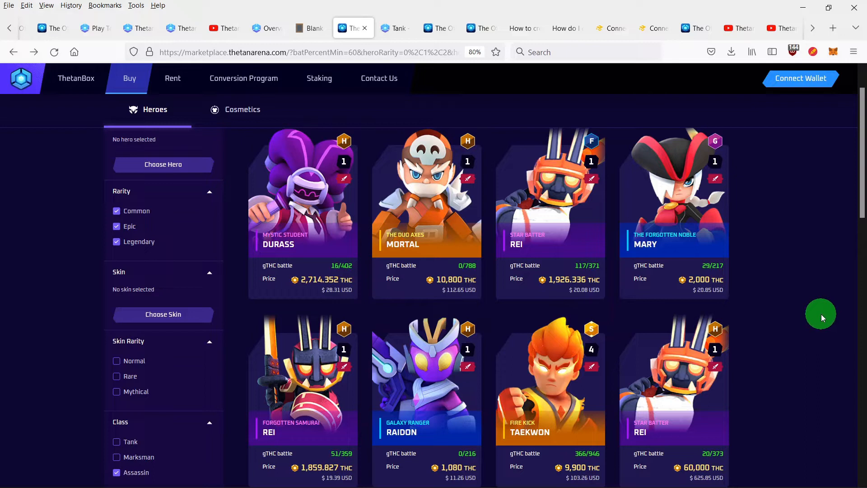
{"action": "mouse_move", "coordinate": [814, 318]}
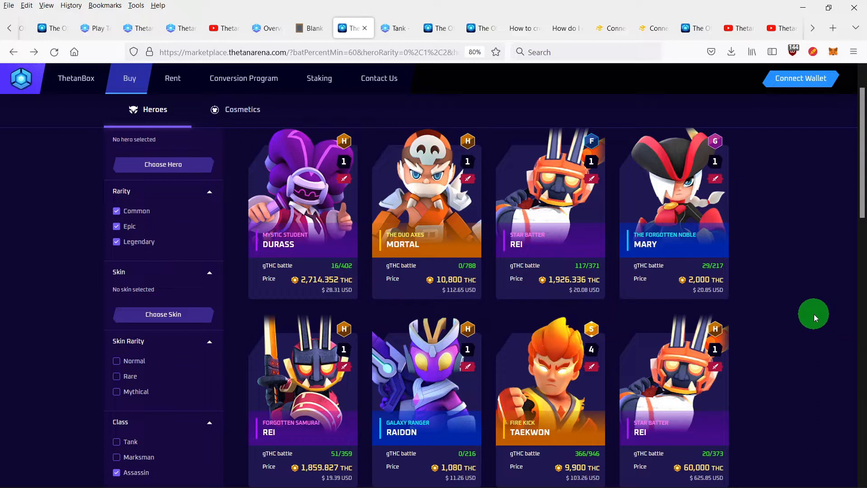
{"action": "mouse_move", "coordinate": [803, 319]}
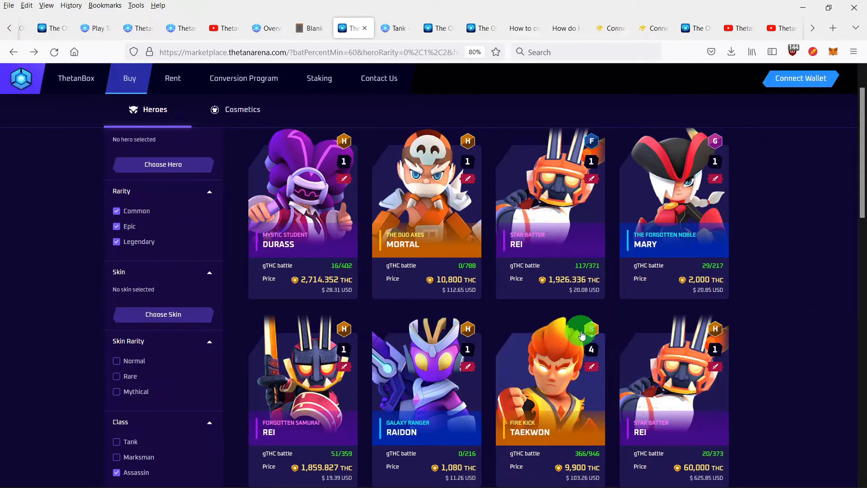
{"action": "mouse_move", "coordinate": [411, 471]}
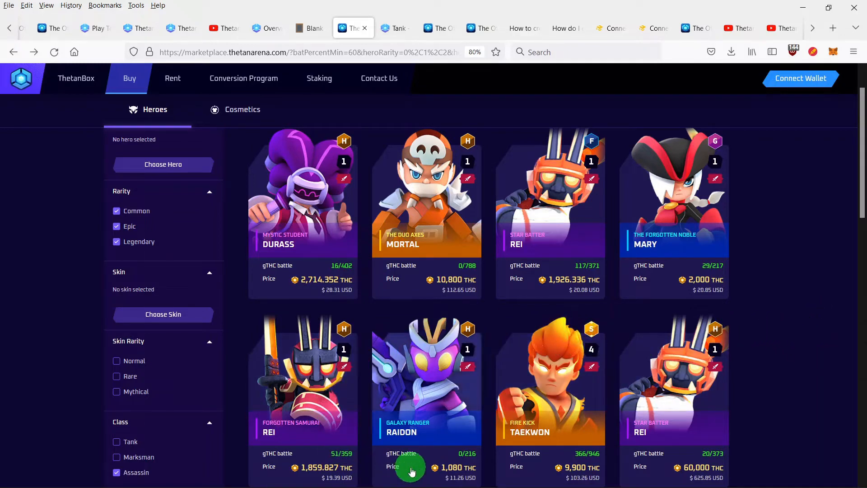
{"action": "mouse_move", "coordinate": [645, 214]}
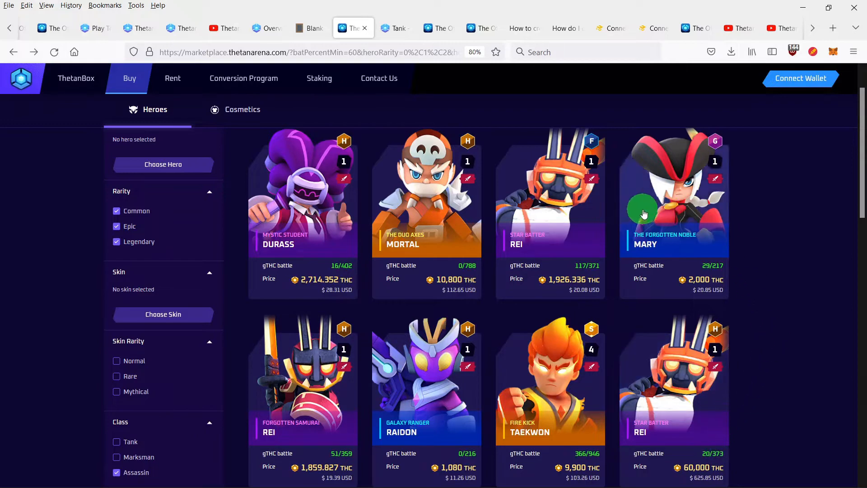
{"action": "mouse_move", "coordinate": [761, 240]}
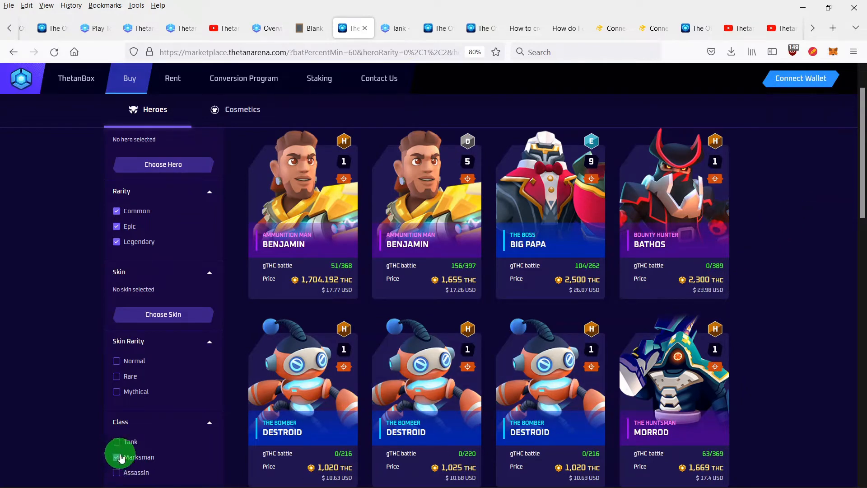
Scroll through Marksman hero listings to Culien, Phoenix, Cluster and Steel Shot cards
{"action": "left_click", "coordinate": [116, 457]}
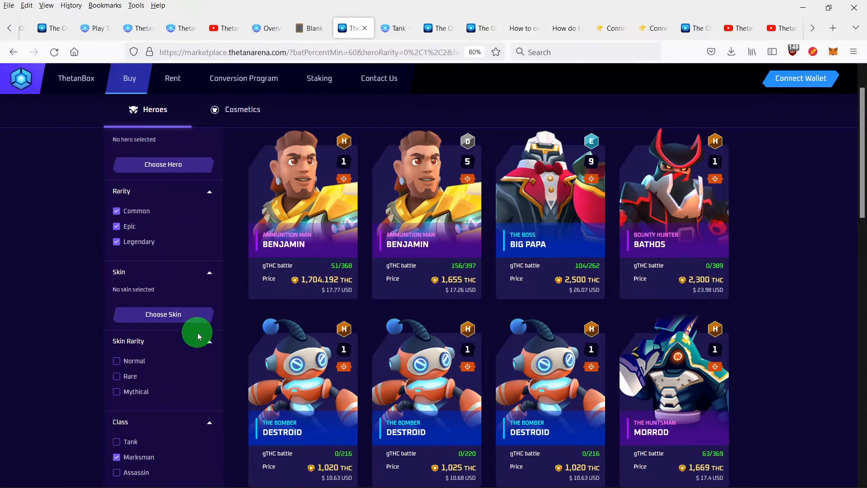
{"action": "mouse_move", "coordinate": [819, 231]}
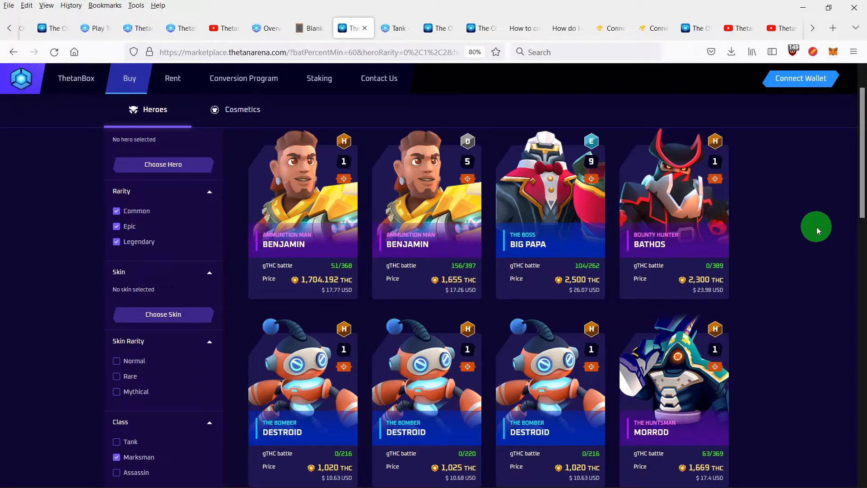
{"action": "scroll", "scroll_direction": "down", "scroll_amount": 3}
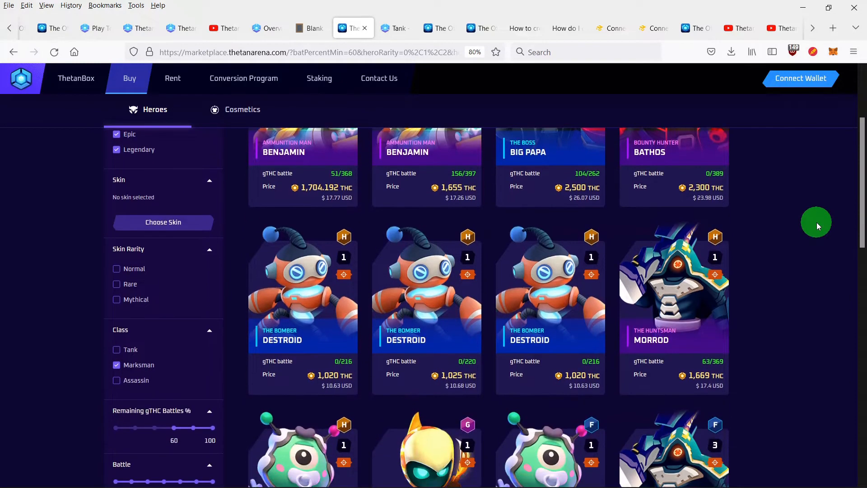
{"action": "scroll", "scroll_direction": "down", "scroll_amount": 3}
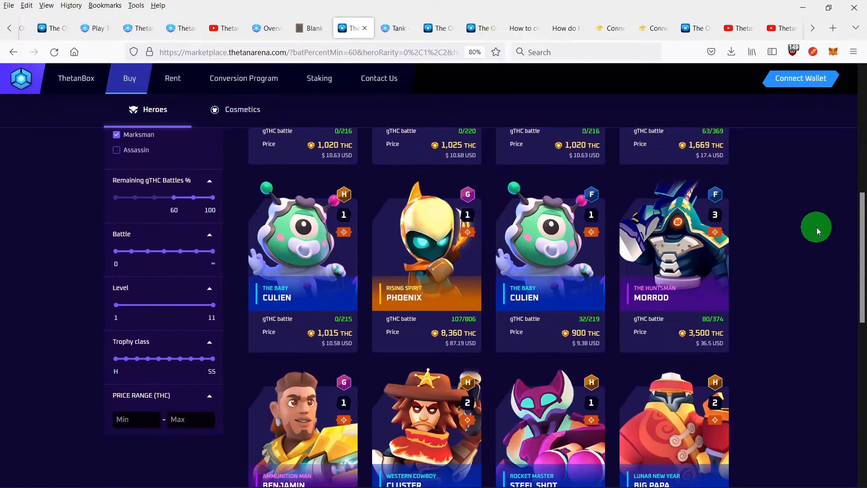
{"action": "scroll", "scroll_direction": "down", "scroll_amount": 3}
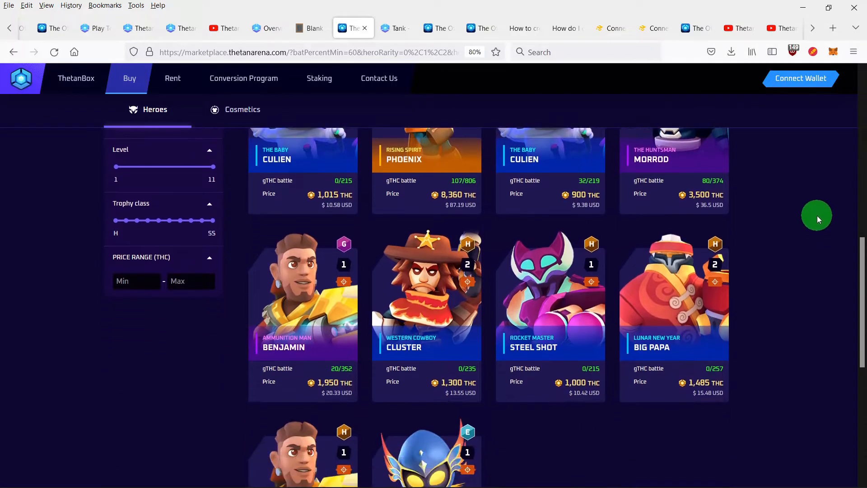
{"action": "mouse_move", "coordinate": [801, 338]}
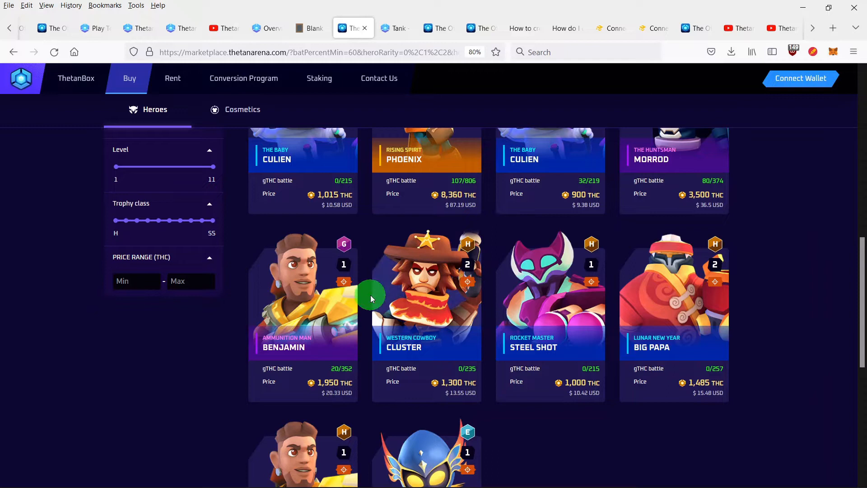
{"action": "mouse_move", "coordinate": [629, 367]}
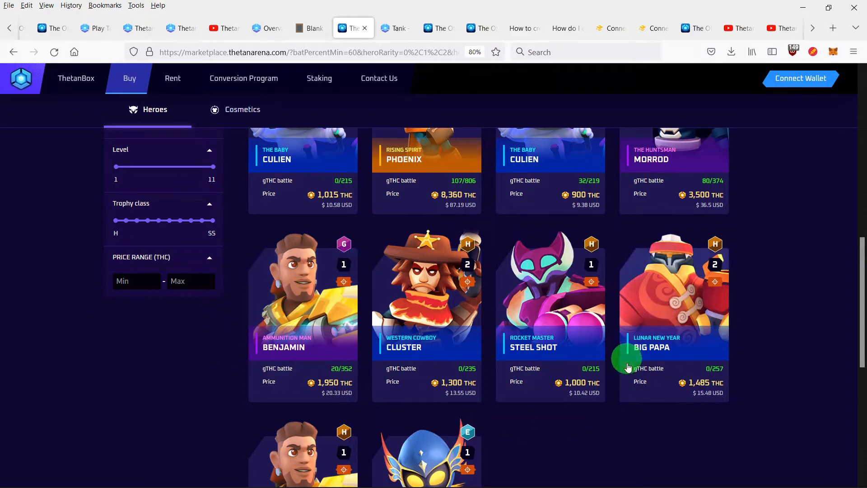
{"action": "mouse_move", "coordinate": [796, 282]}
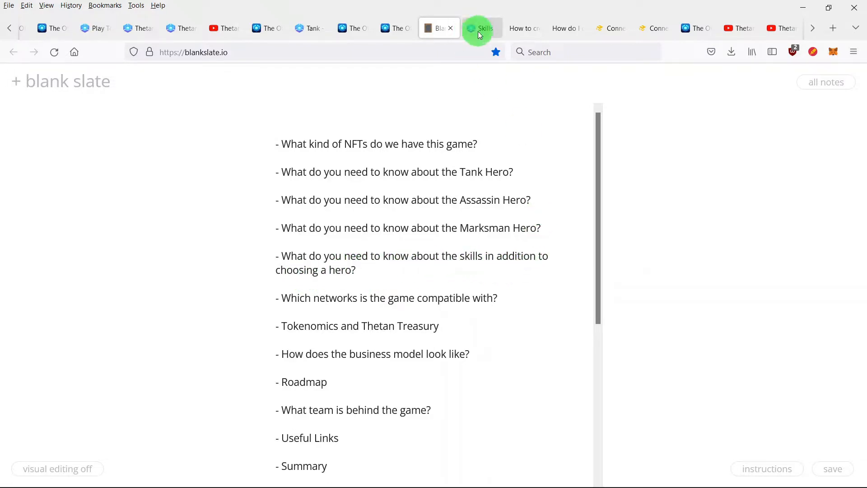
Show the GitBook Skills page describing Effect, Damage and Support skill sets
{"action": "left_click", "coordinate": [481, 28]}
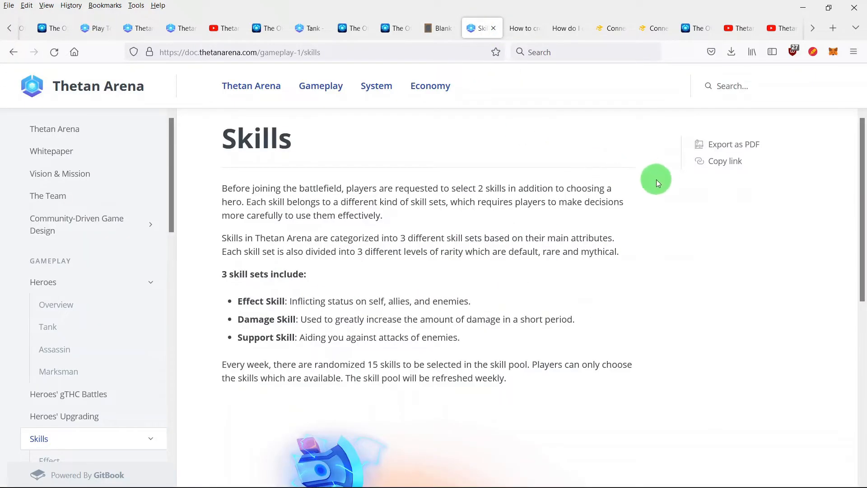
{"action": "mouse_move", "coordinate": [650, 330]}
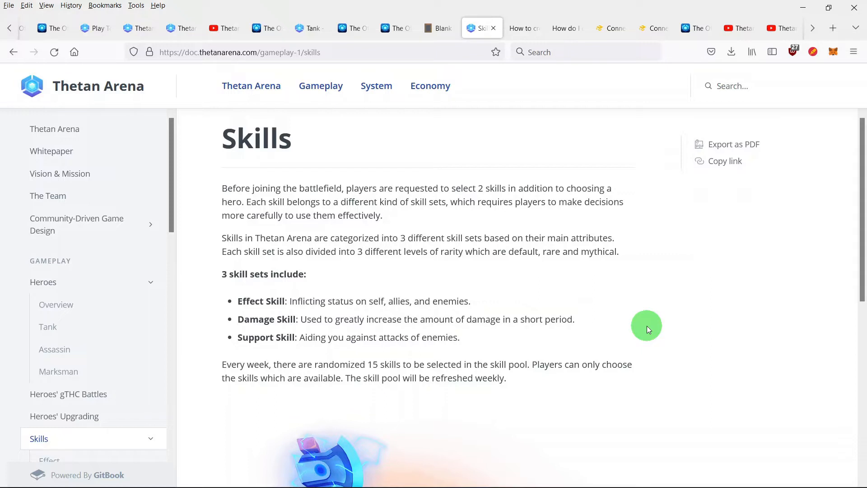
{"action": "mouse_move", "coordinate": [536, 275]}
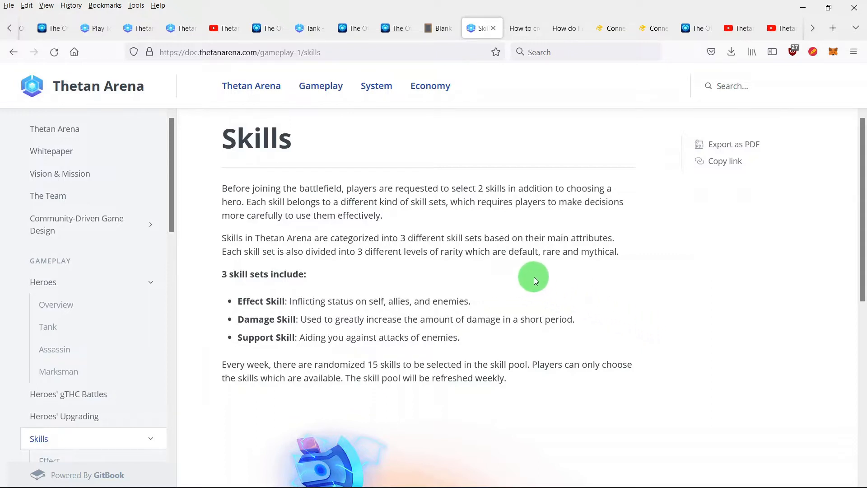
{"action": "mouse_move", "coordinate": [354, 276]}
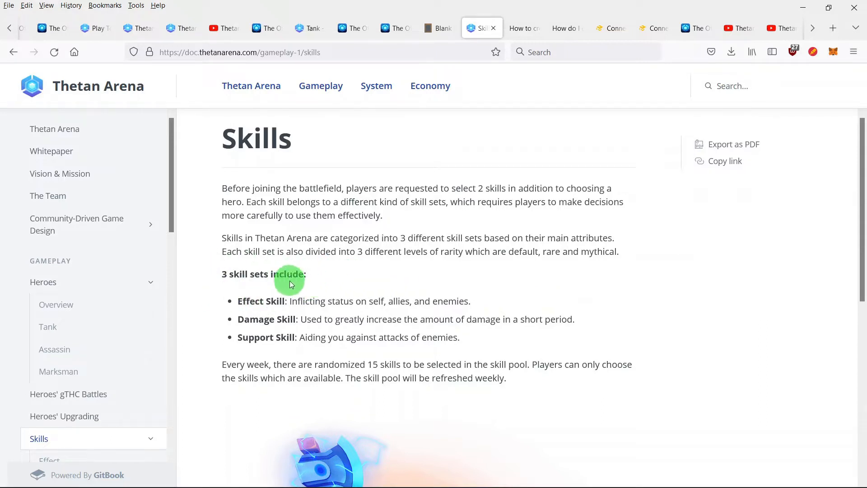
{"action": "mouse_move", "coordinate": [597, 344]}
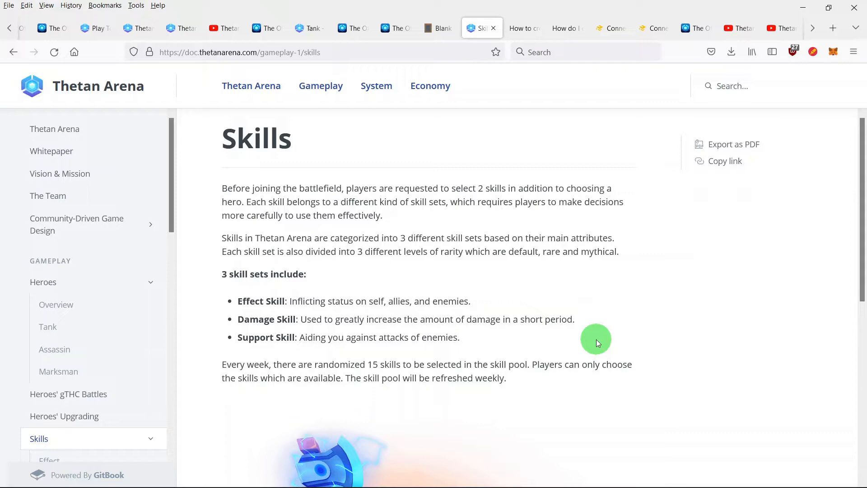
{"action": "mouse_move", "coordinate": [600, 312]}
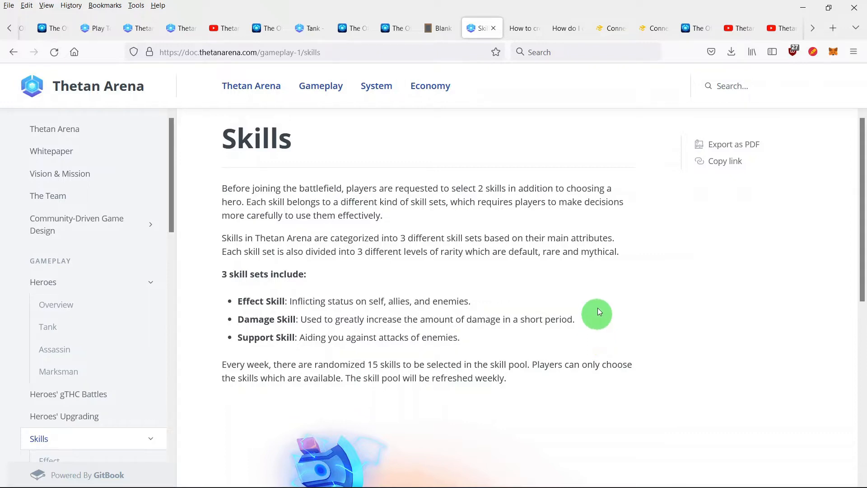
View the 'How to create a Wolffun ID' article, then the next two tabs
{"action": "left_click", "coordinate": [520, 28]}
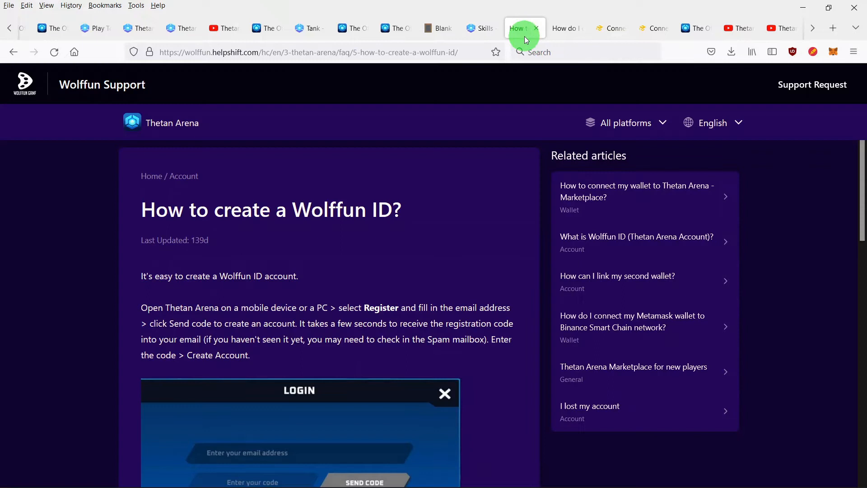
{"action": "mouse_move", "coordinate": [505, 131]}
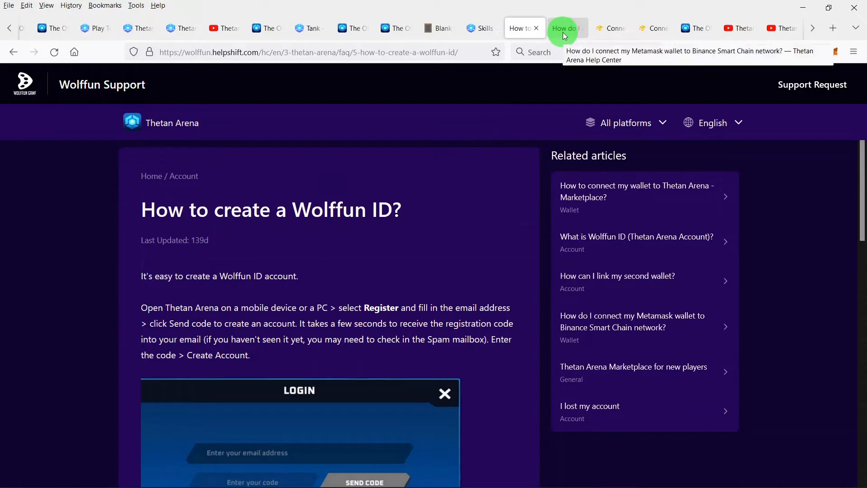
{"action": "left_click", "coordinate": [566, 28]}
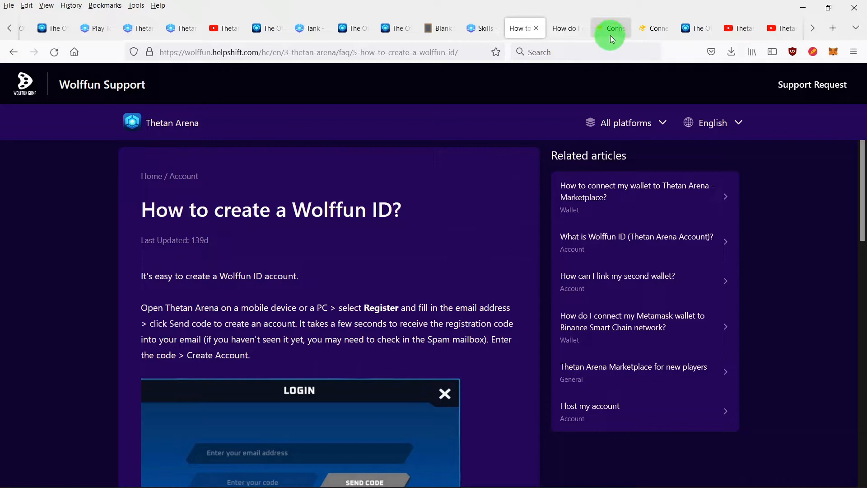
{"action": "left_click", "coordinate": [611, 28]}
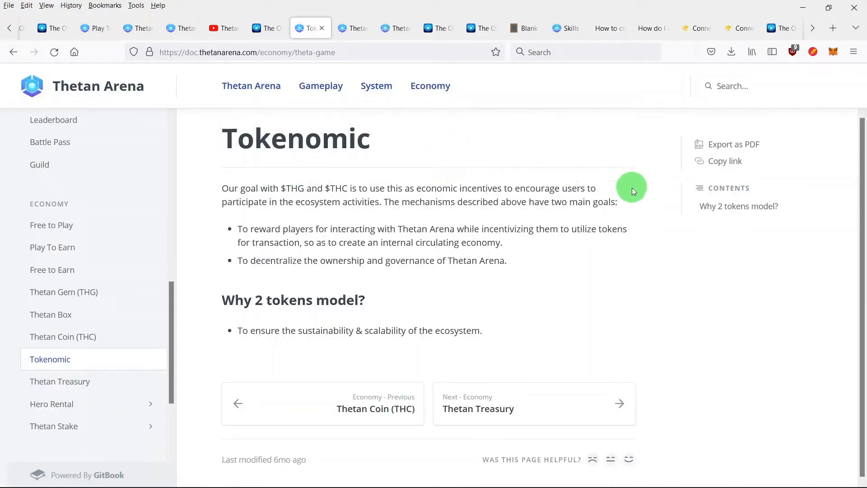
{"action": "mouse_move", "coordinate": [383, 225]}
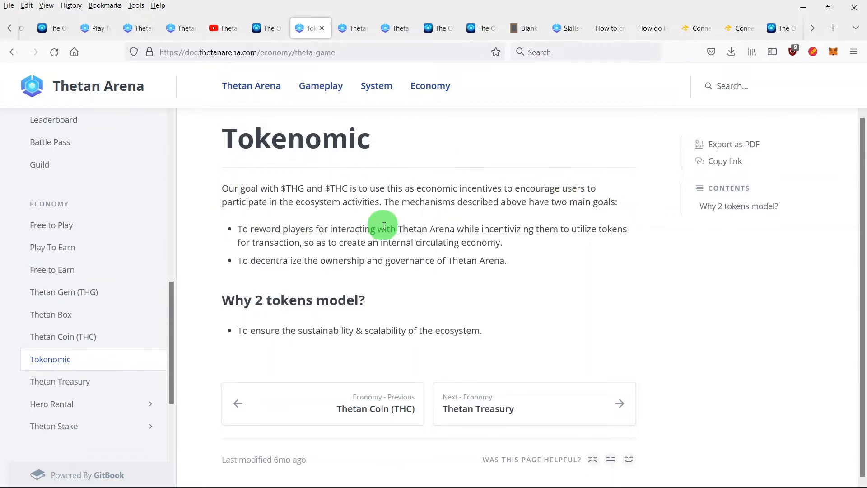
{"action": "mouse_move", "coordinate": [640, 216]}
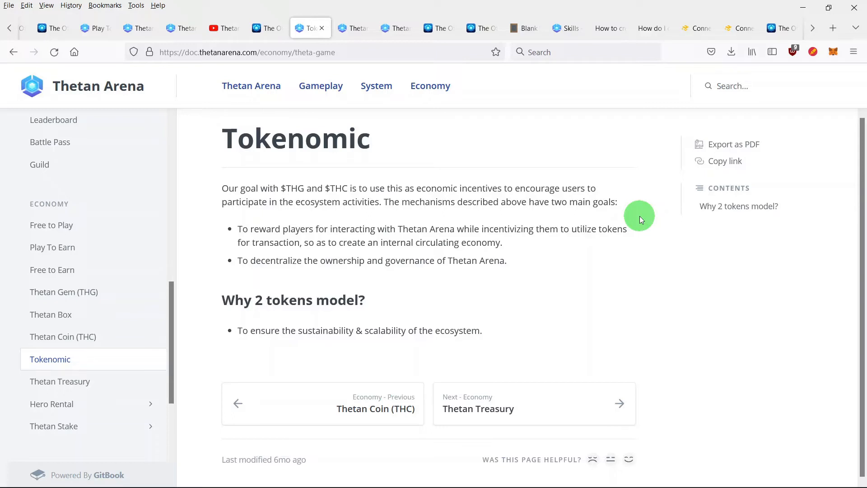
{"action": "mouse_move", "coordinate": [641, 231]}
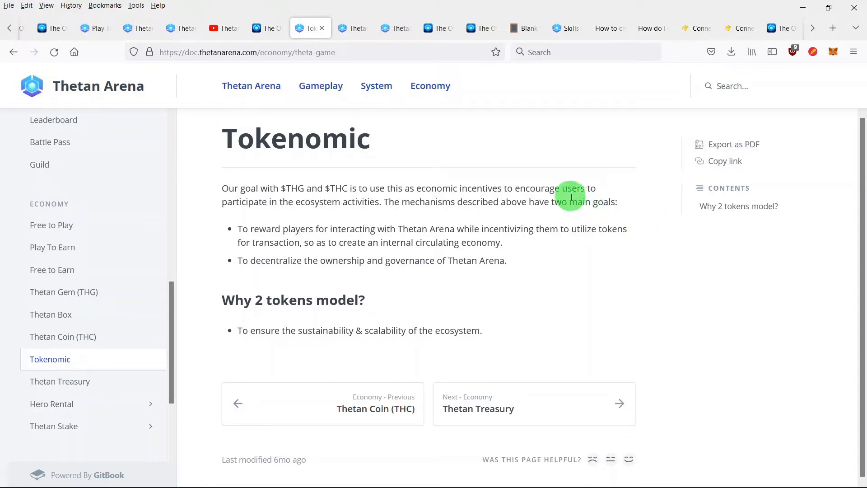
{"action": "mouse_move", "coordinate": [530, 279]}
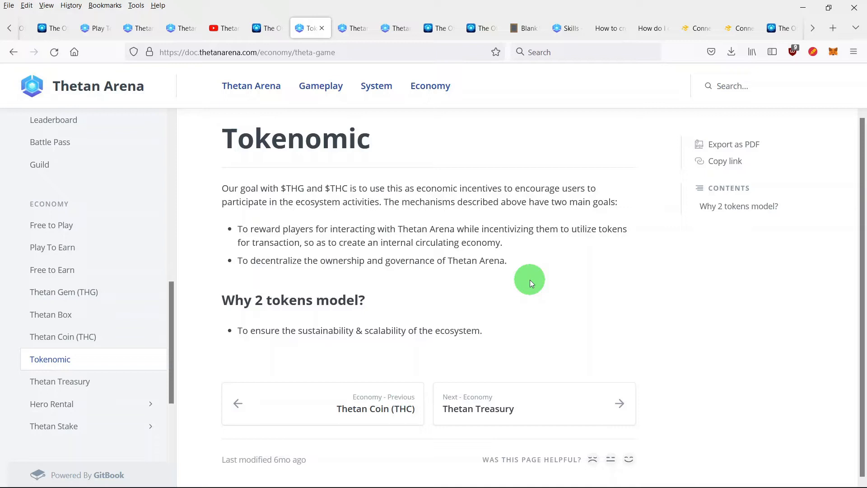
{"action": "mouse_move", "coordinate": [472, 260]}
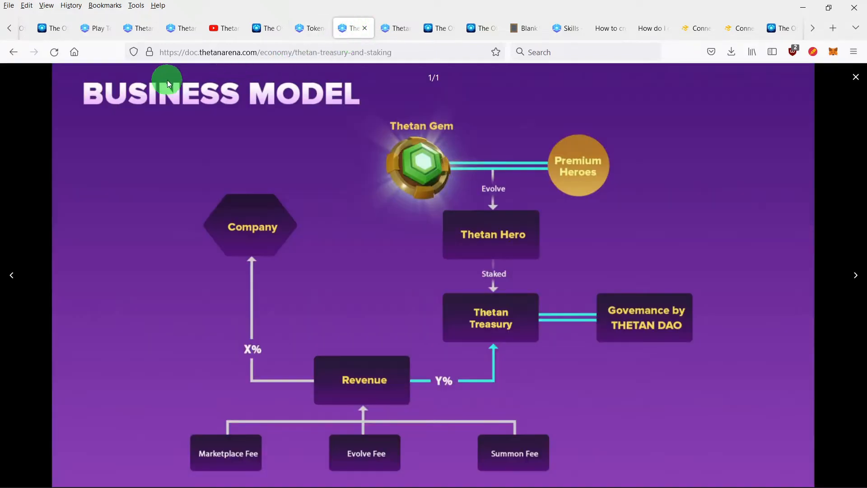
{"action": "mouse_move", "coordinate": [696, 379]}
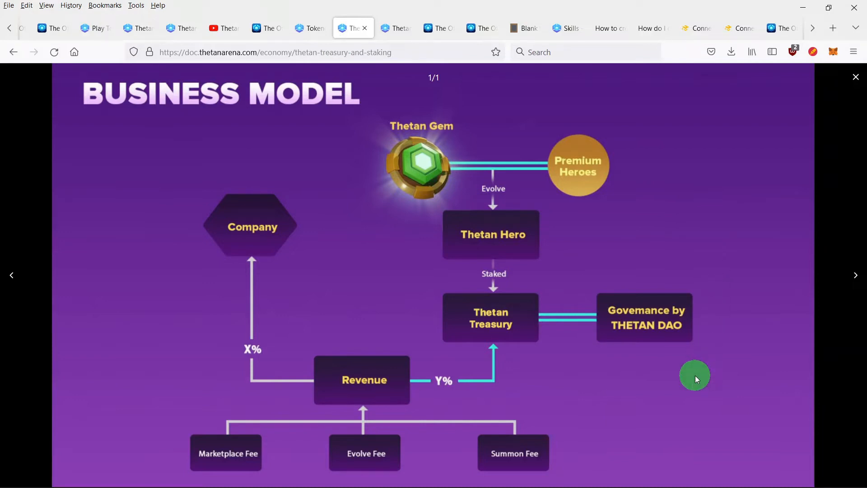
{"action": "mouse_move", "coordinate": [378, 445]}
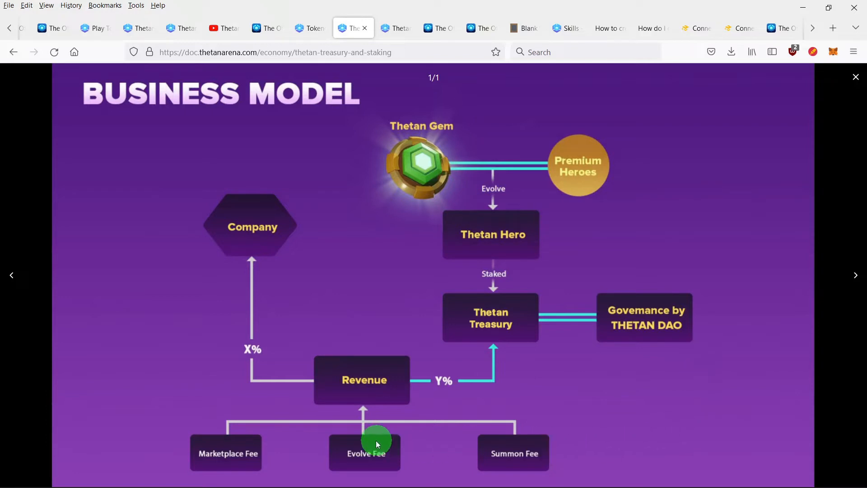
{"action": "mouse_move", "coordinate": [290, 339]}
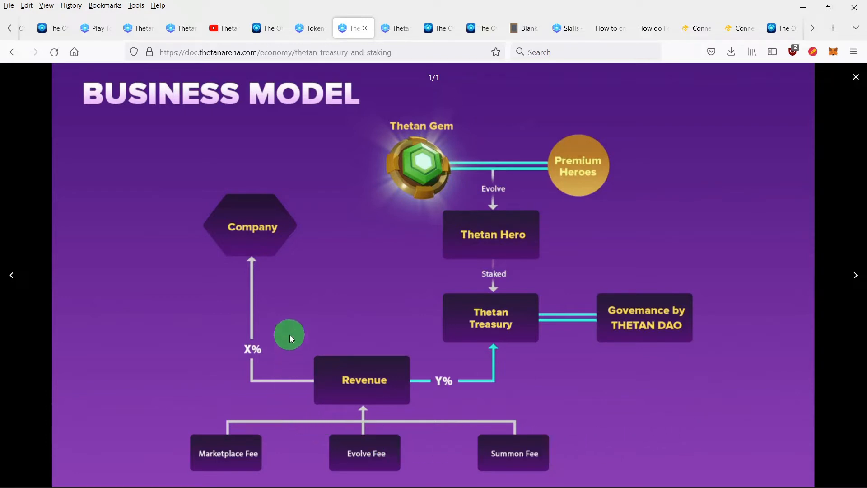
{"action": "mouse_move", "coordinate": [248, 275]}
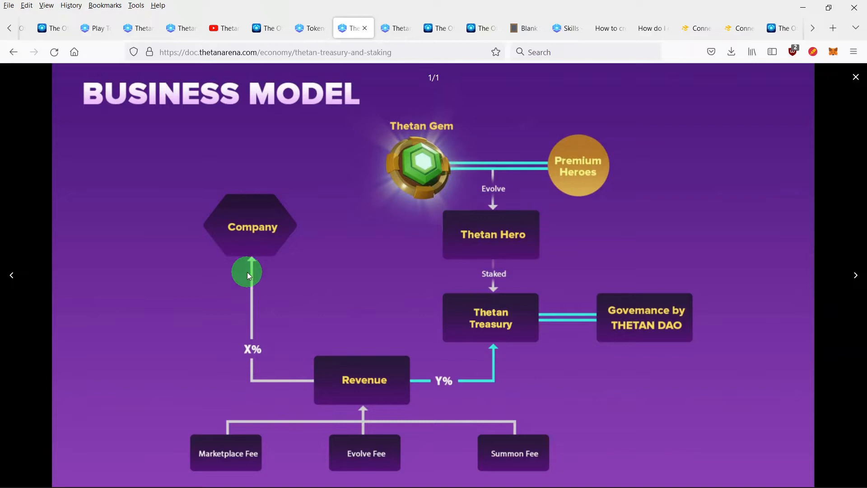
{"action": "mouse_move", "coordinate": [322, 309]}
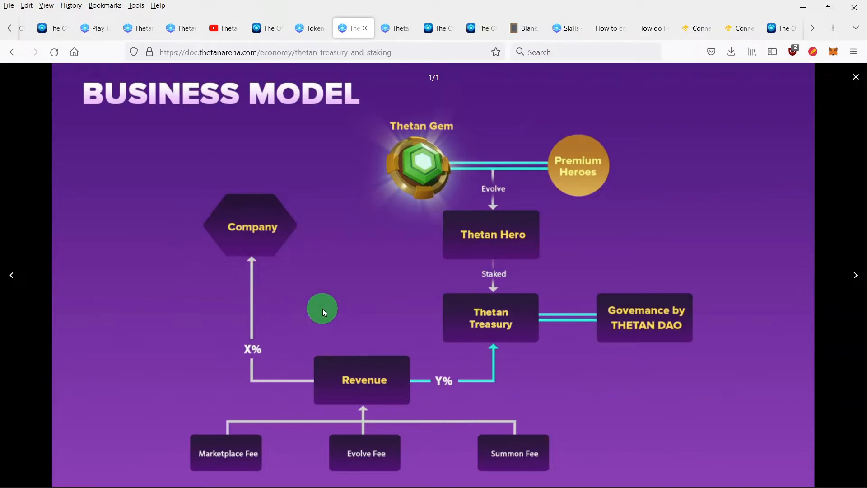
{"action": "mouse_move", "coordinate": [490, 396]}
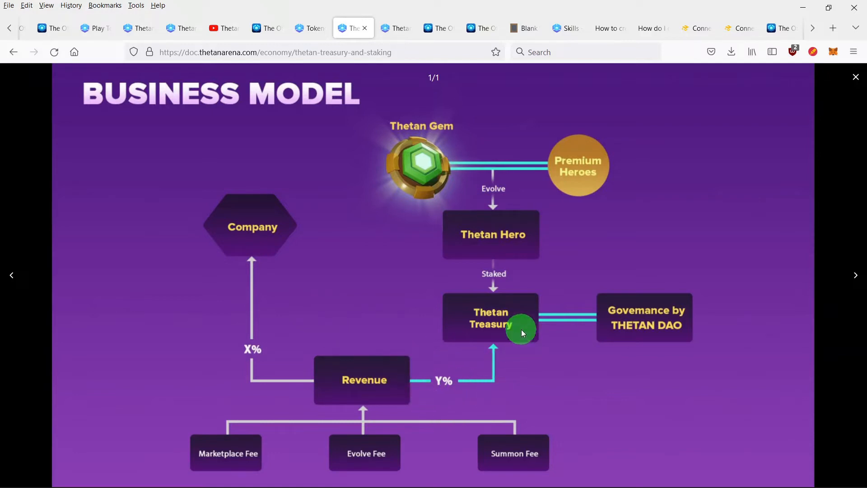
{"action": "mouse_move", "coordinate": [536, 360]}
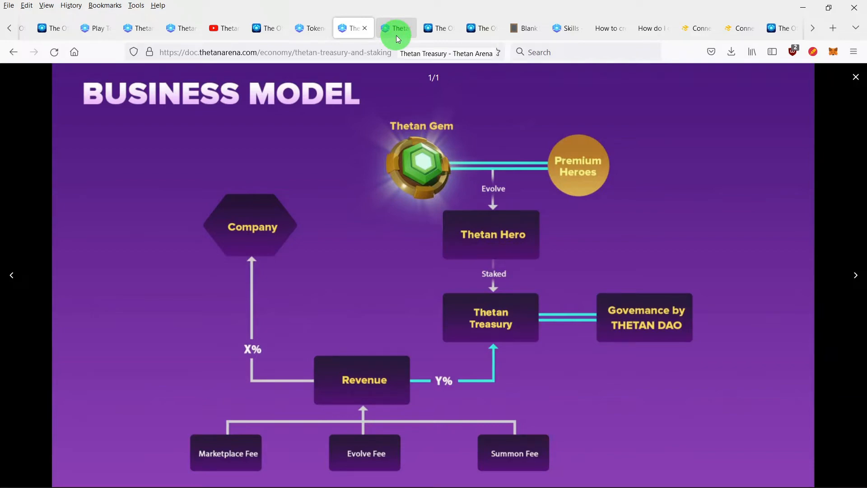
{"action": "left_click", "coordinate": [855, 77]}
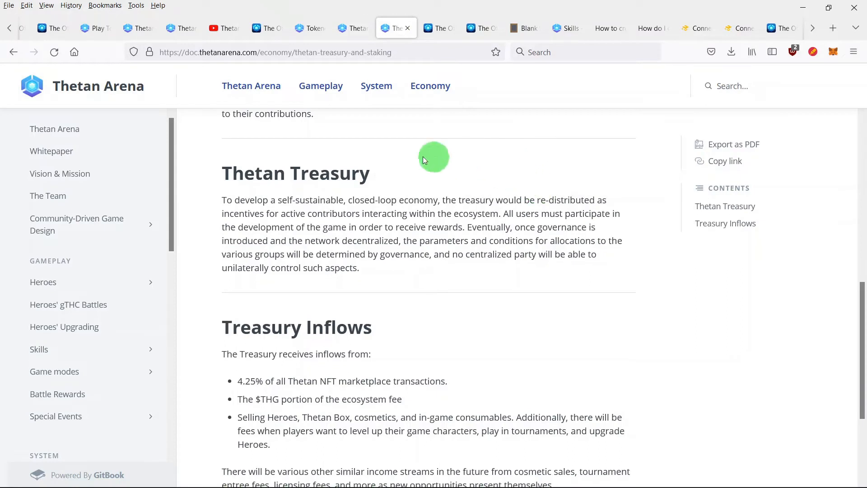
{"action": "mouse_move", "coordinate": [652, 265]}
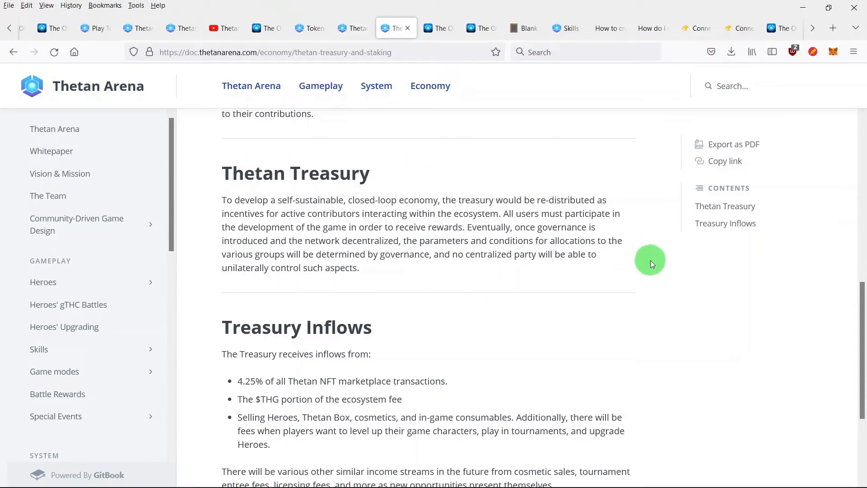
{"action": "mouse_move", "coordinate": [656, 294]}
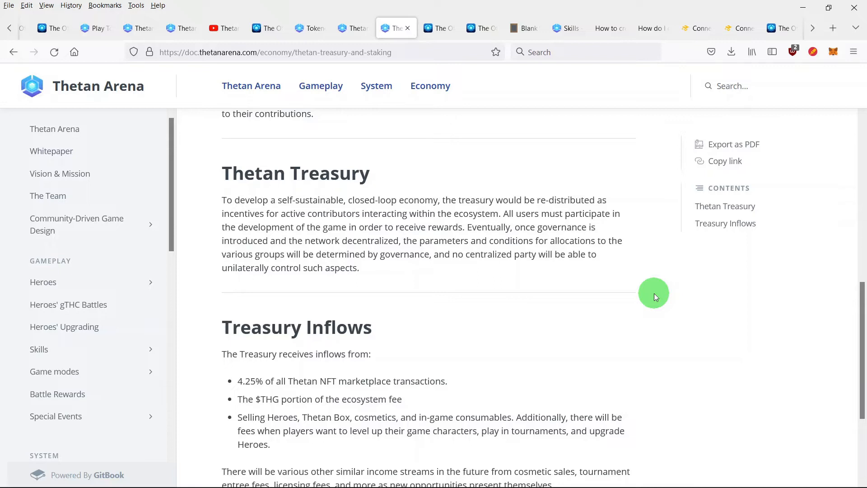
{"action": "scroll", "scroll_direction": "down", "scroll_amount": 3}
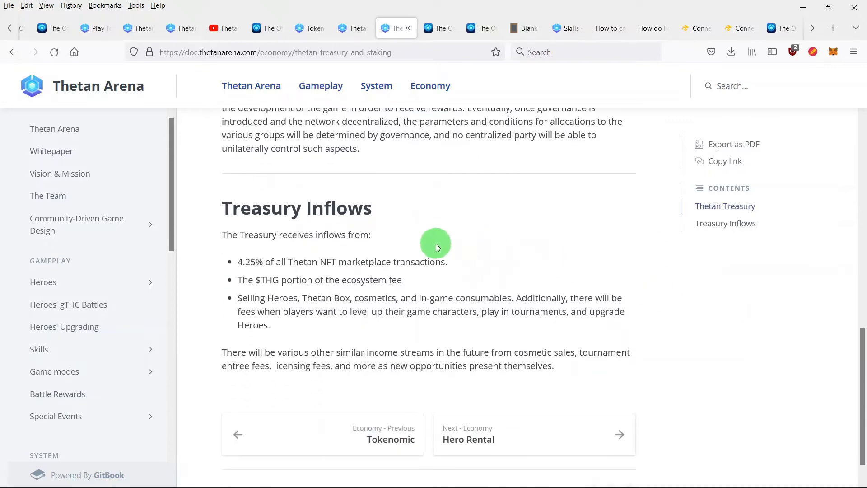
{"action": "mouse_move", "coordinate": [385, 275]}
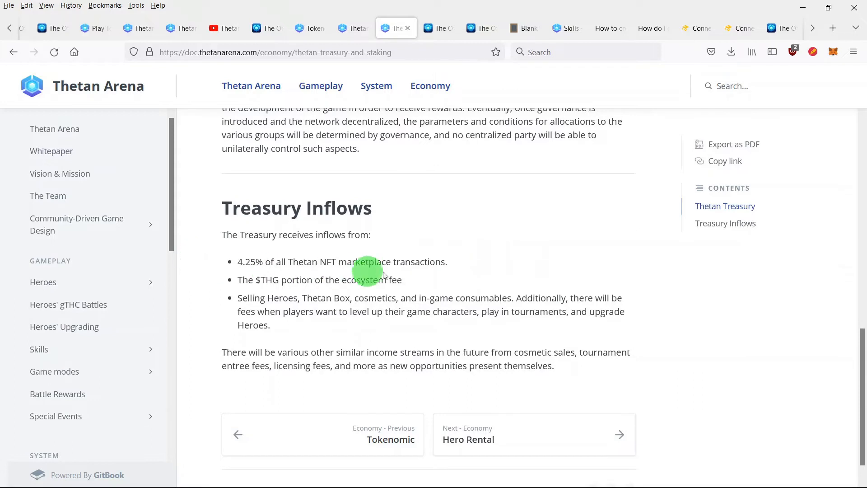
{"action": "mouse_move", "coordinate": [408, 289]}
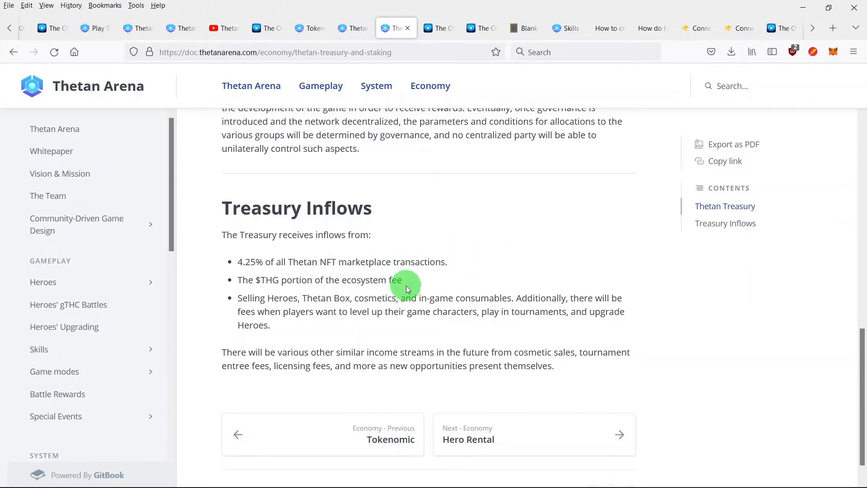
{"action": "mouse_move", "coordinate": [310, 278]}
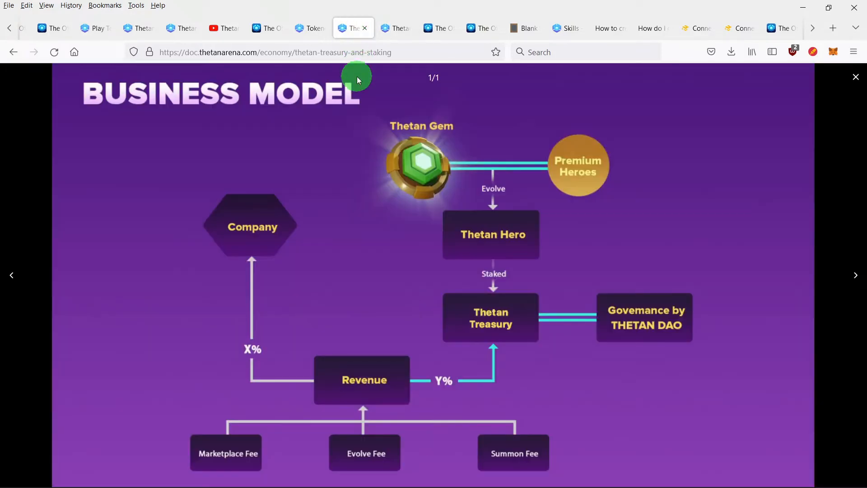
{"action": "mouse_move", "coordinate": [314, 437]}
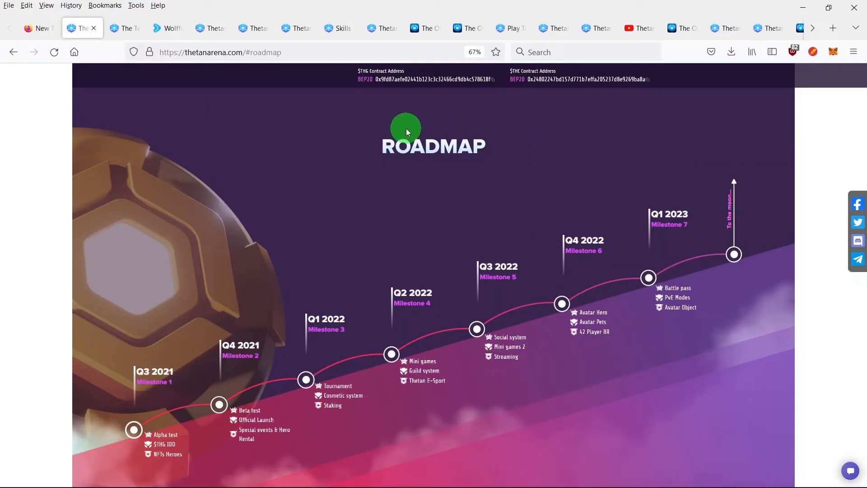
{"action": "mouse_move", "coordinate": [507, 168]}
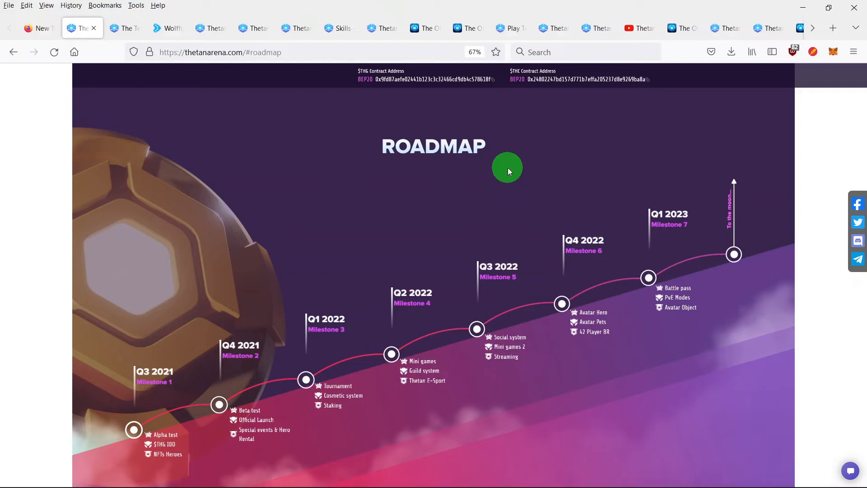
{"action": "mouse_move", "coordinate": [457, 366]}
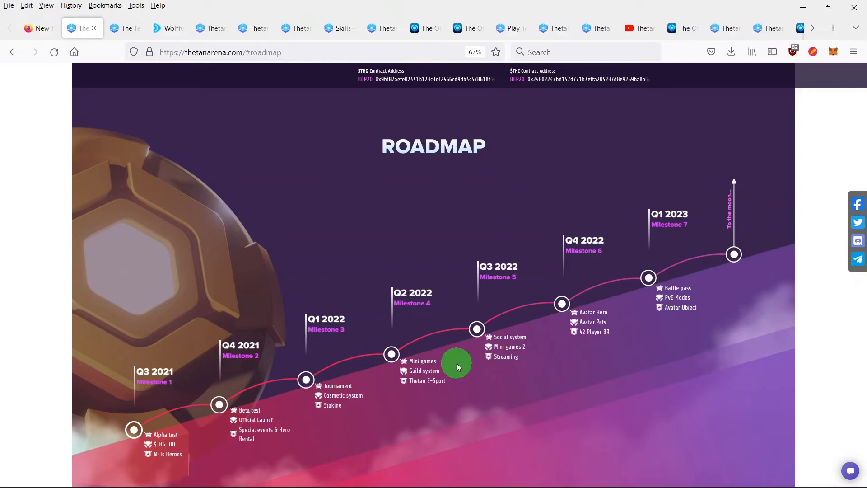
{"action": "mouse_move", "coordinate": [425, 451]}
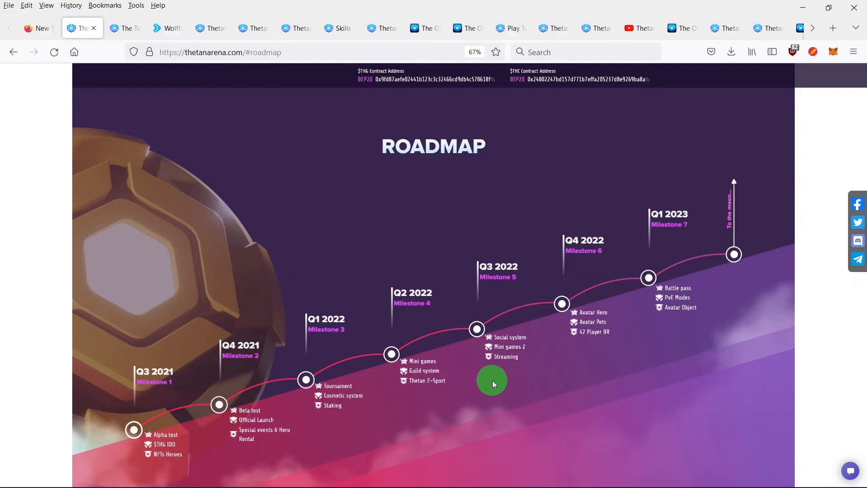
{"action": "mouse_move", "coordinate": [447, 394]}
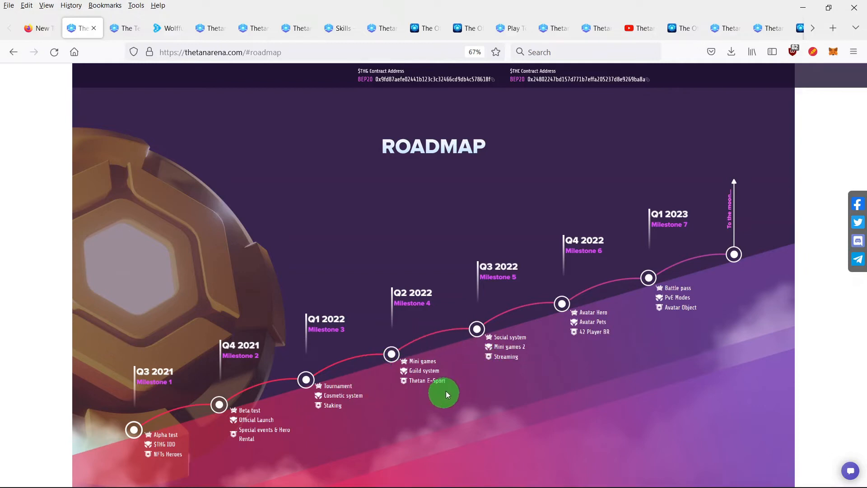
{"action": "mouse_move", "coordinate": [566, 375]}
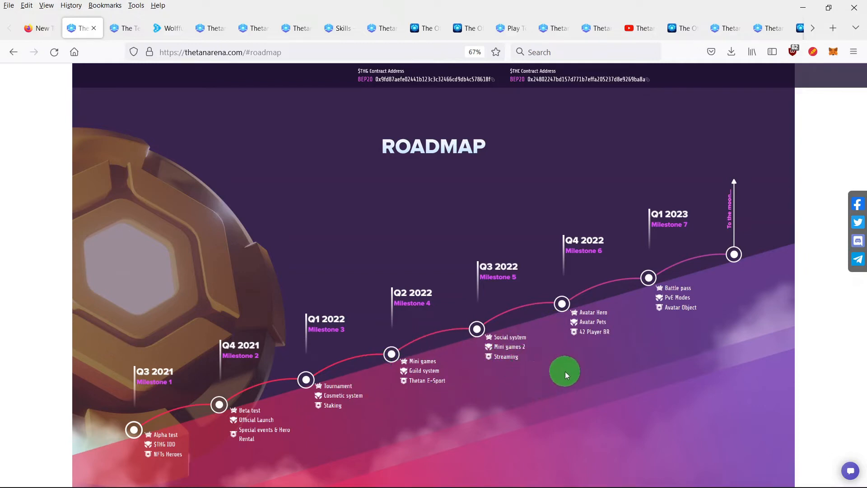
{"action": "mouse_move", "coordinate": [573, 354]}
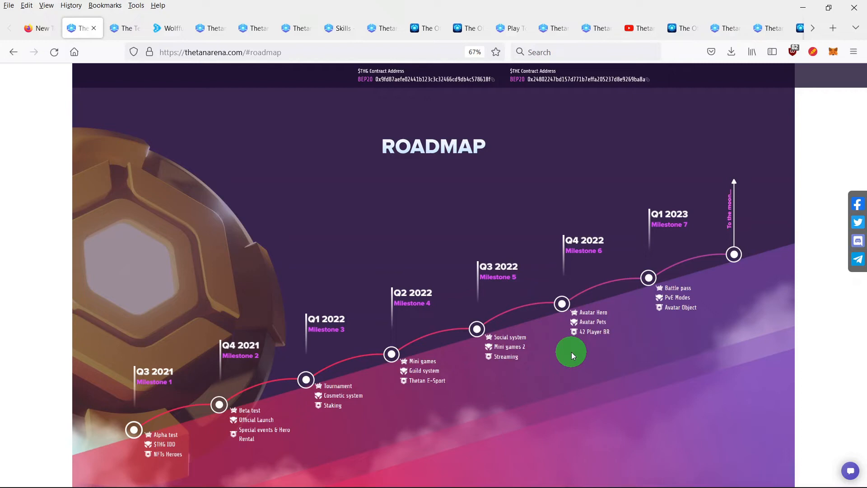
{"action": "mouse_move", "coordinate": [543, 365]}
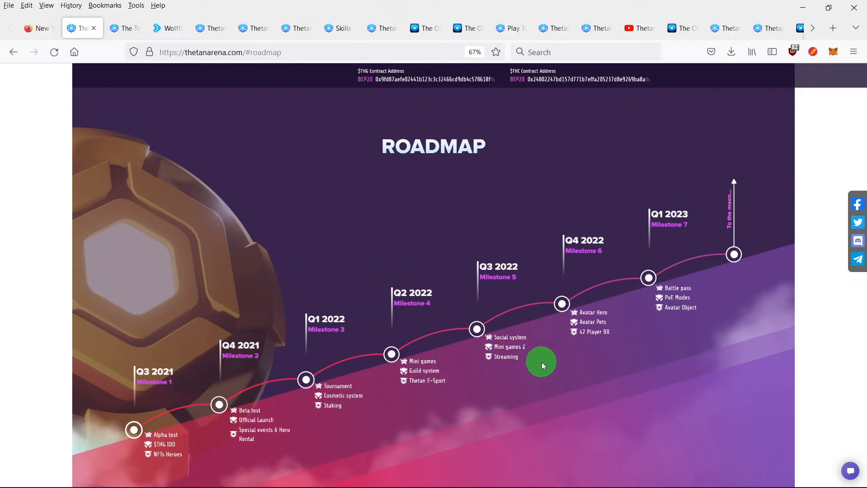
{"action": "mouse_move", "coordinate": [696, 332]}
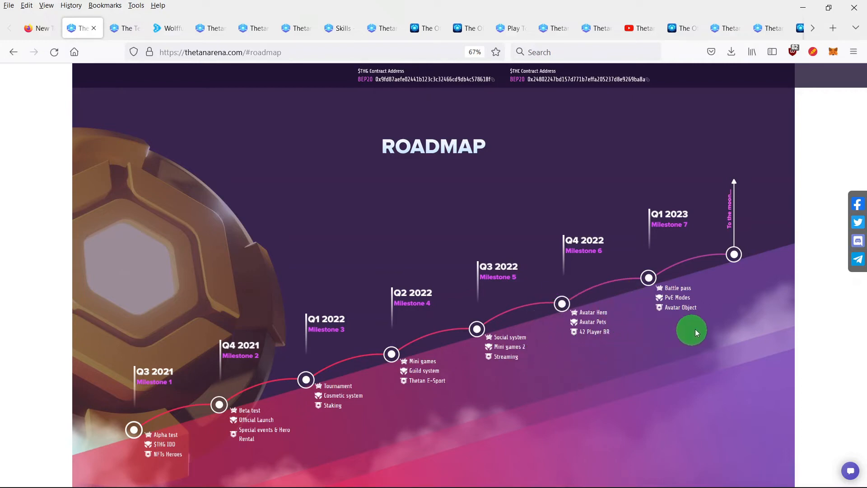
{"action": "mouse_move", "coordinate": [726, 310]}
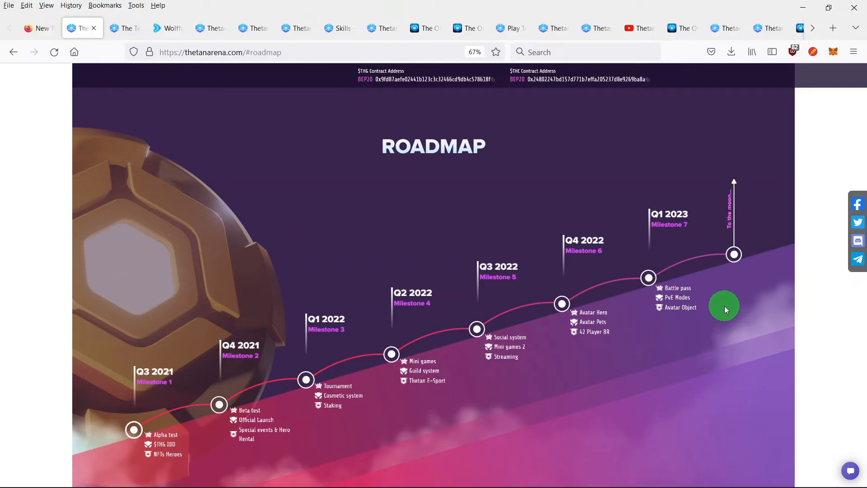
Switch to the tab with The Team page of the GitBook docs
{"action": "left_click", "coordinate": [125, 28]}
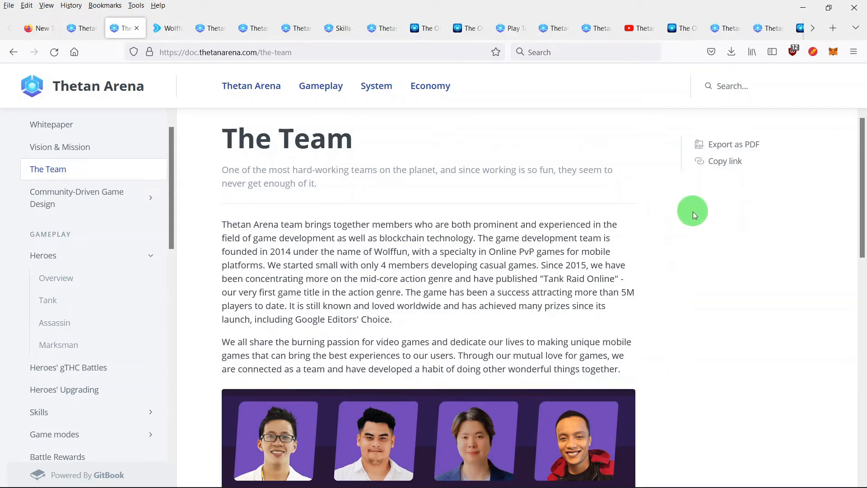
Scroll The Team page to the member photo grid, then open the Wolffun tab
{"action": "scroll", "scroll_direction": "down", "scroll_amount": 3}
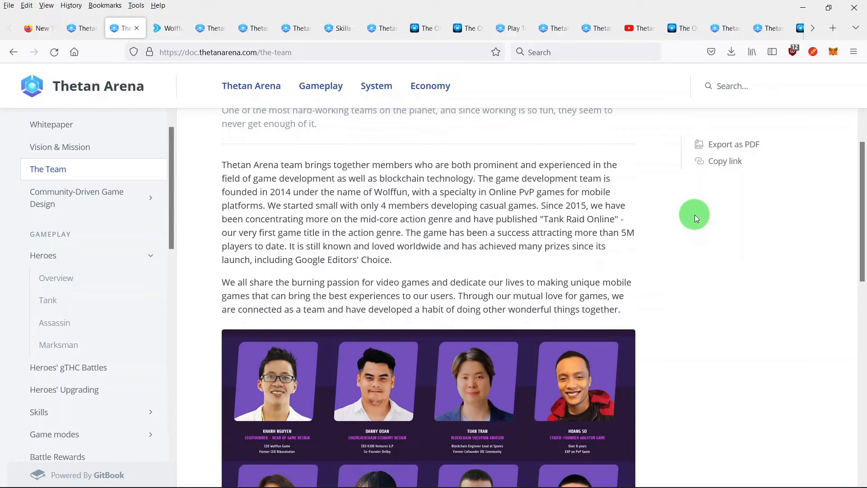
{"action": "scroll", "scroll_direction": "down", "scroll_amount": 3}
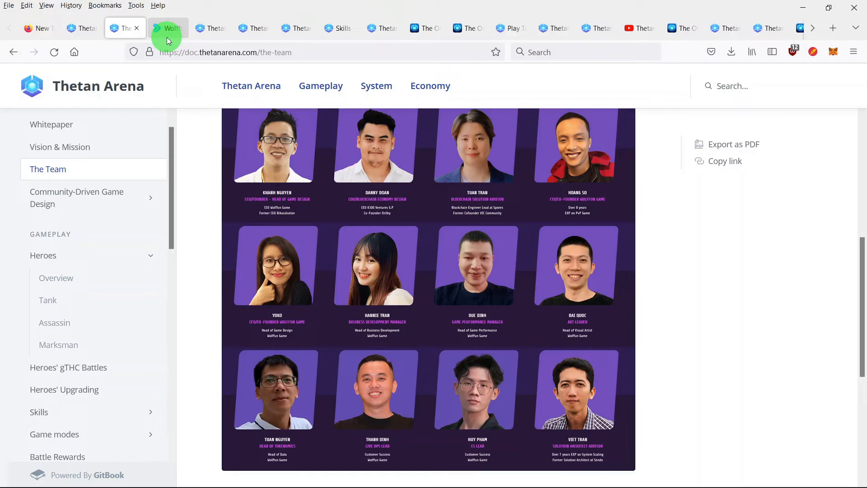
{"action": "left_click", "coordinate": [168, 28]}
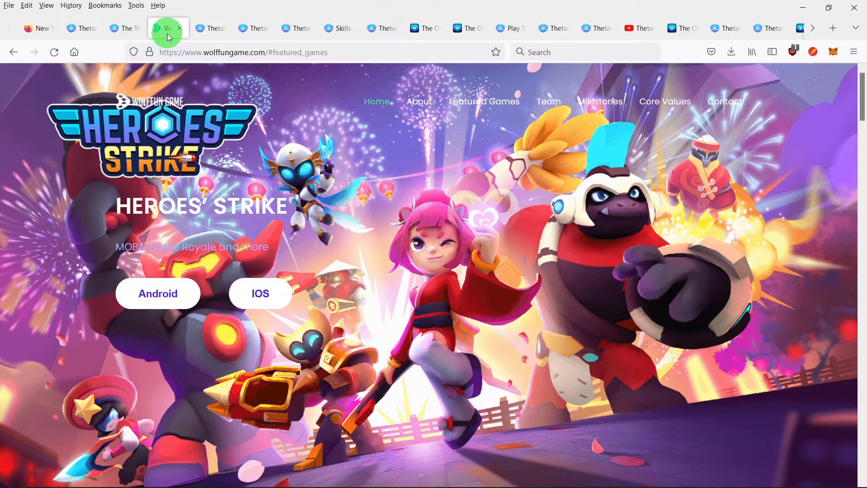
{"action": "mouse_move", "coordinate": [819, 158]}
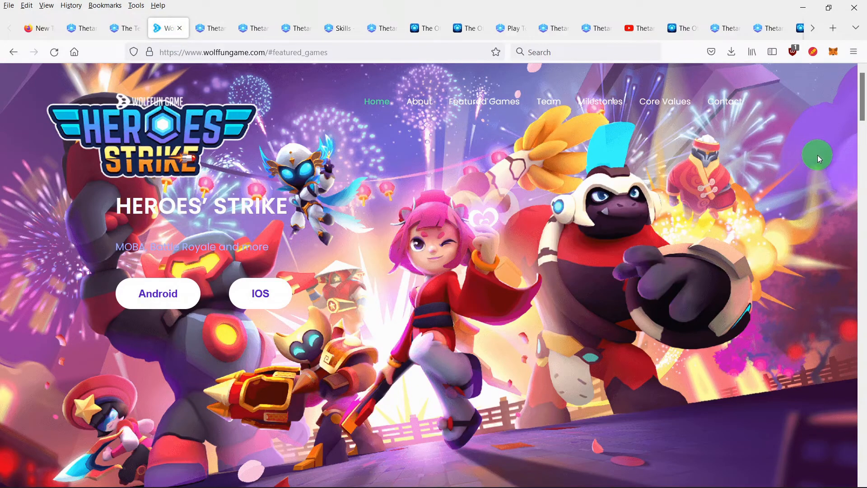
Scroll wolffungame.com past About Wolffun to Tank Raid Online, then open the Thetan Arena homepage
{"action": "scroll", "scroll_direction": "down", "scroll_amount": 3}
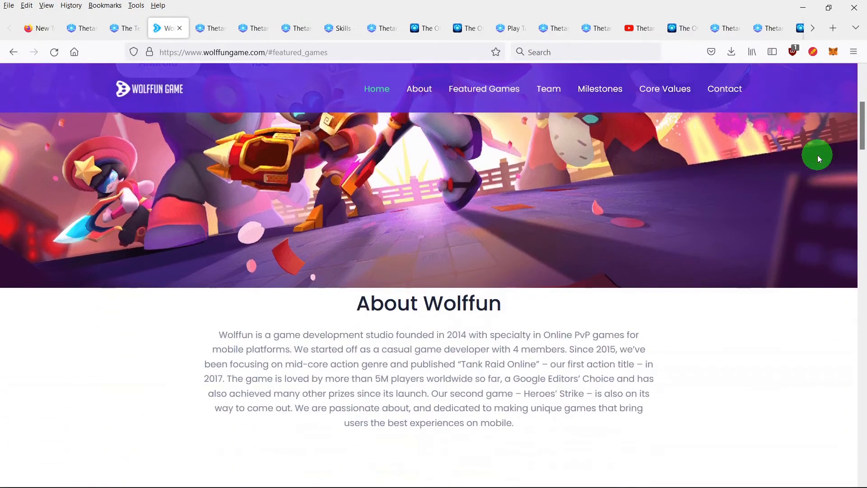
{"action": "scroll", "scroll_direction": "down", "scroll_amount": 3}
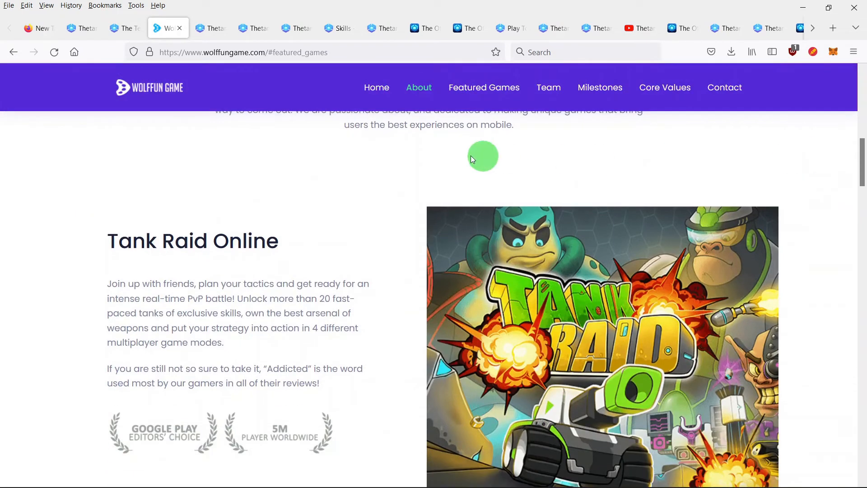
{"action": "mouse_move", "coordinate": [295, 309]}
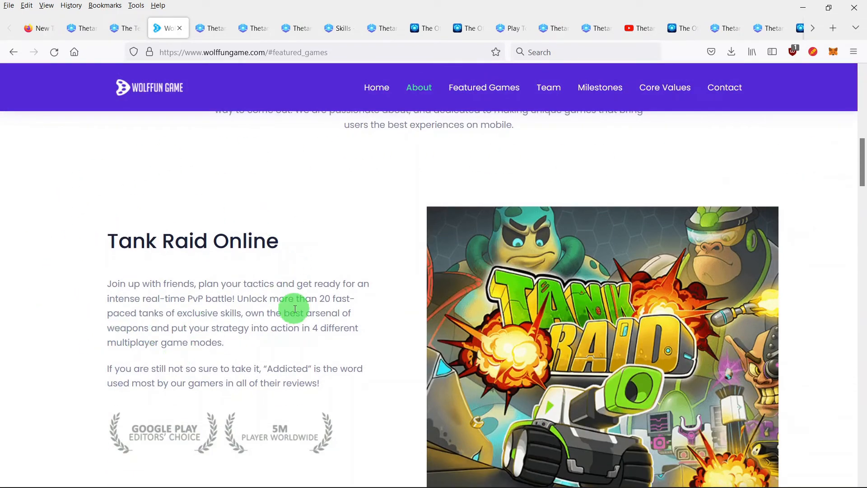
{"action": "scroll", "scroll_direction": "down", "scroll_amount": 3}
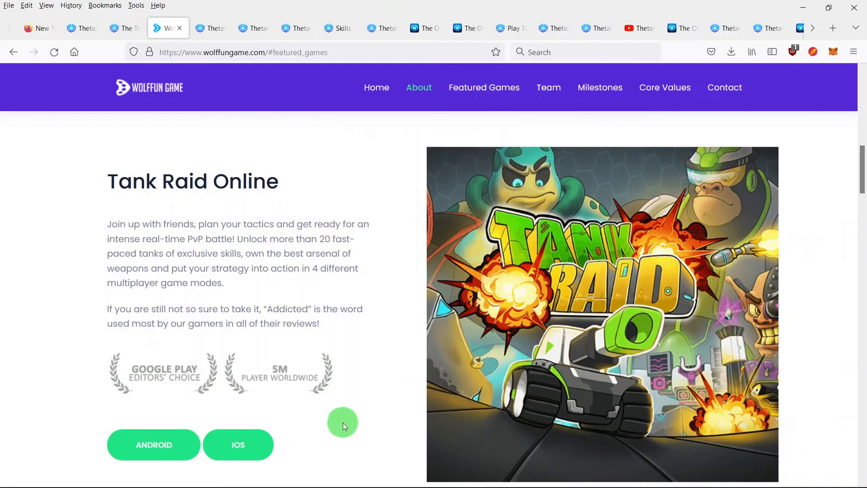
{"action": "mouse_move", "coordinate": [214, 416]}
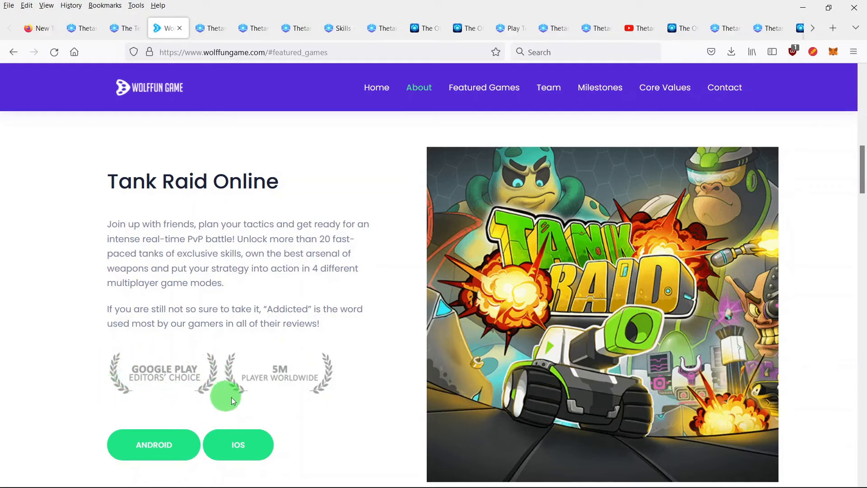
{"action": "mouse_move", "coordinate": [334, 417]}
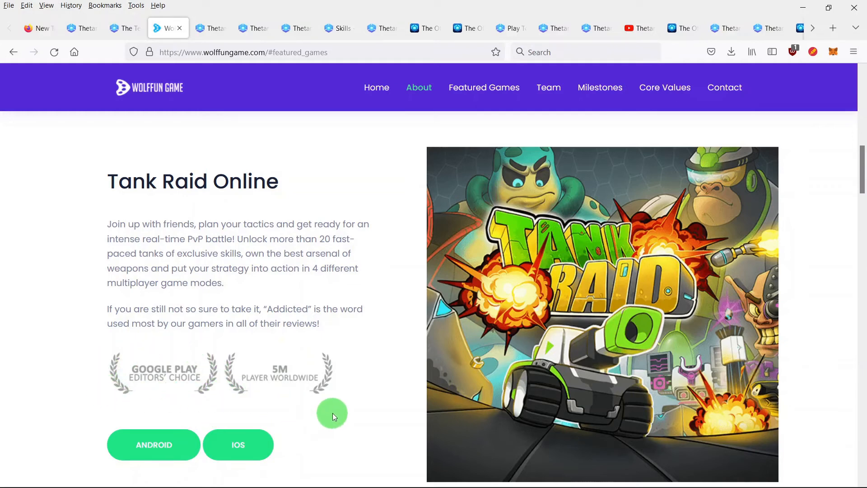
{"action": "mouse_move", "coordinate": [337, 412]}
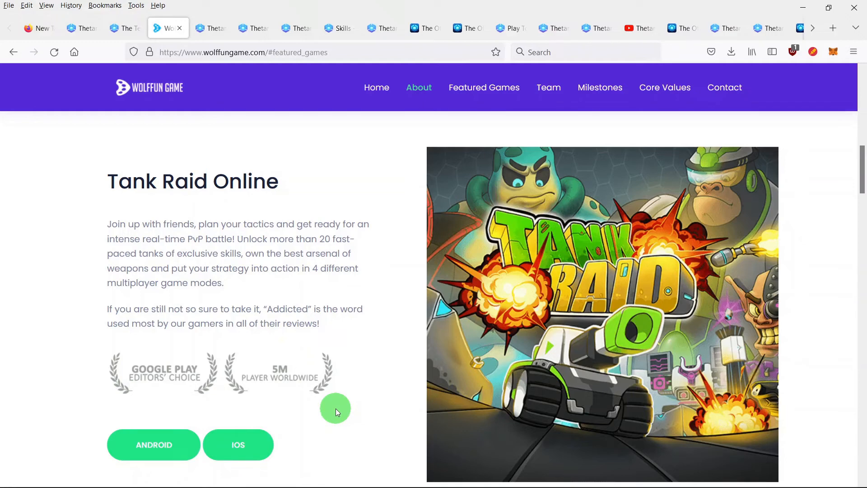
{"action": "mouse_move", "coordinate": [116, 152]}
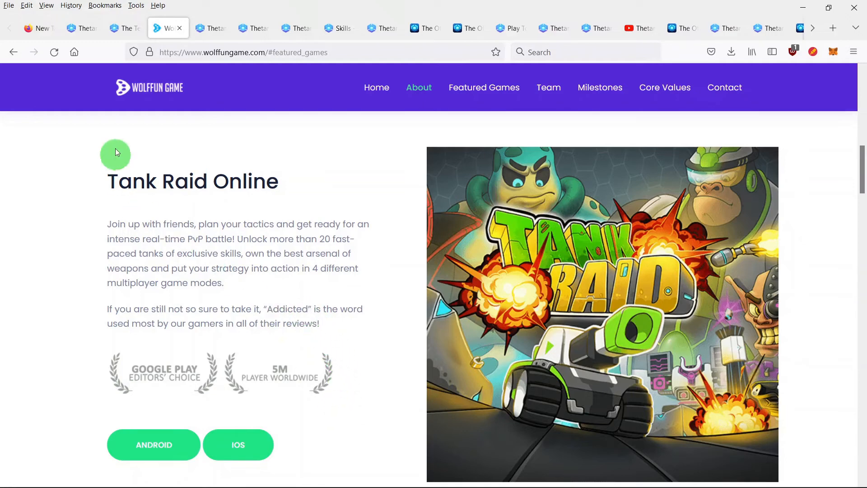
{"action": "left_click", "coordinate": [122, 28]}
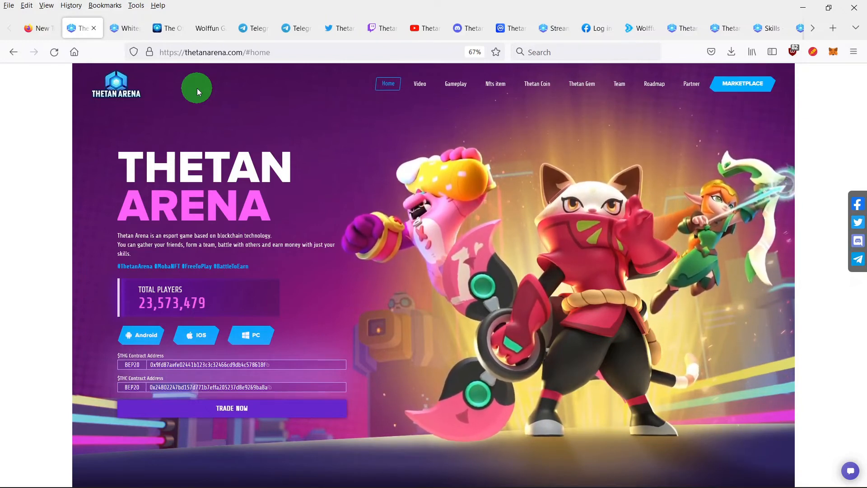
{"action": "mouse_move", "coordinate": [46, 253]}
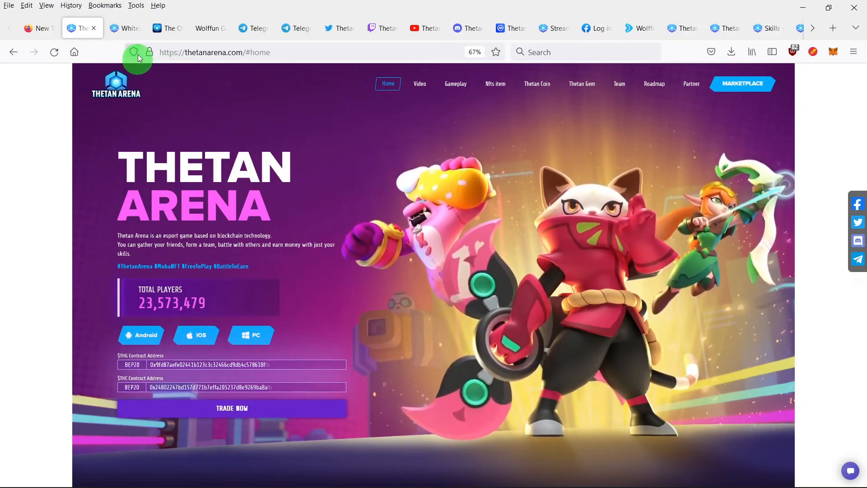
View the Whitepaper and Wolffun Support tabs, then the official Thetan Arena Telegram group
{"action": "left_click", "coordinate": [126, 28]}
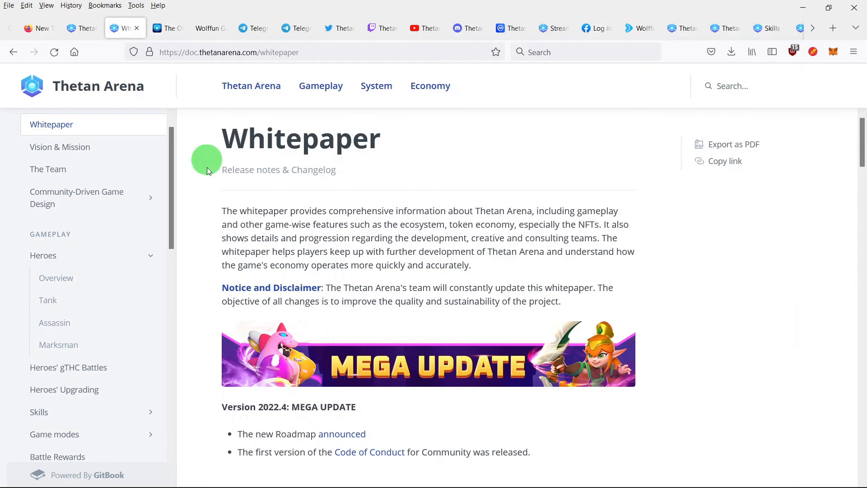
{"action": "left_click", "coordinate": [163, 28]}
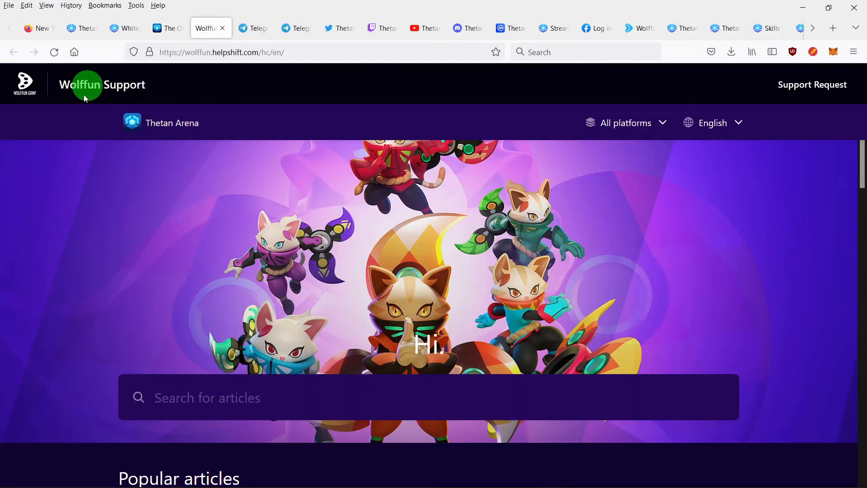
{"action": "left_click", "coordinate": [254, 28]}
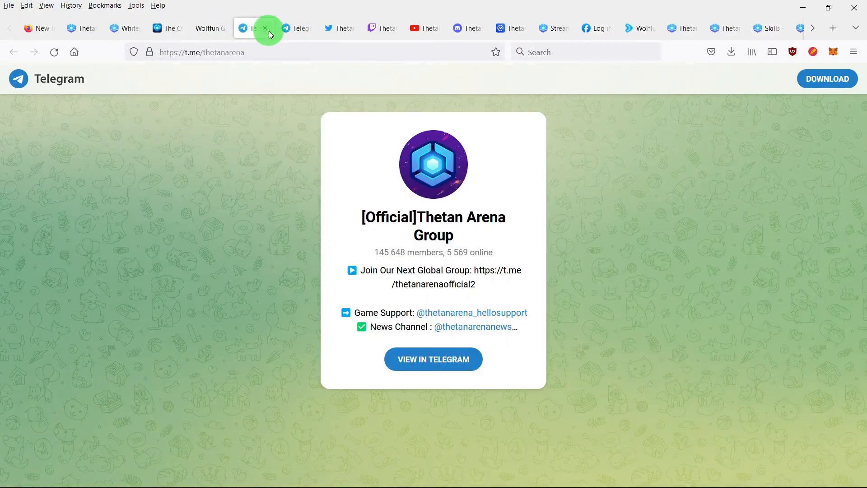
Browse the second Telegram group, Twitter, Twitch and YouTube tabs, ending on CoinMarketCap's THG page
{"action": "left_click", "coordinate": [297, 28]}
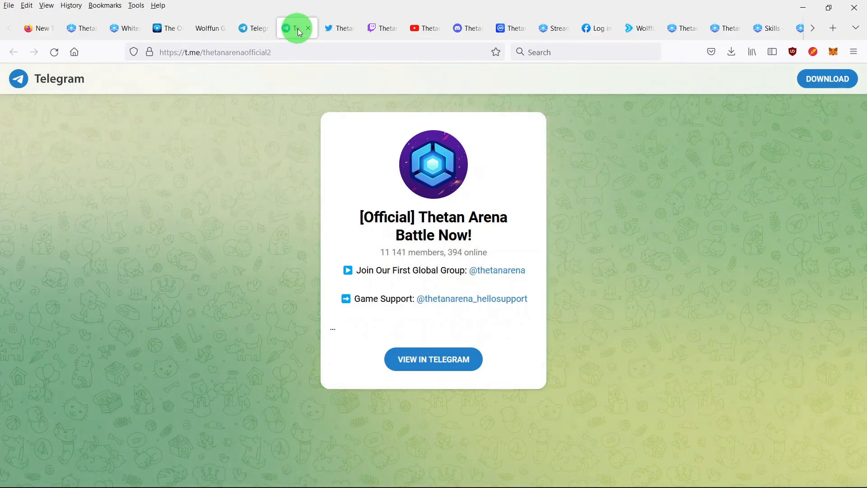
{"action": "left_click", "coordinate": [337, 28]}
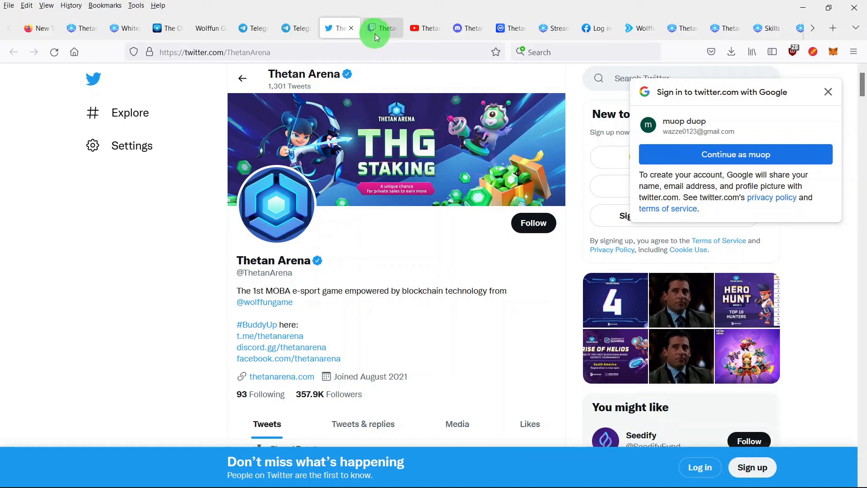
{"action": "left_click", "coordinate": [380, 28]}
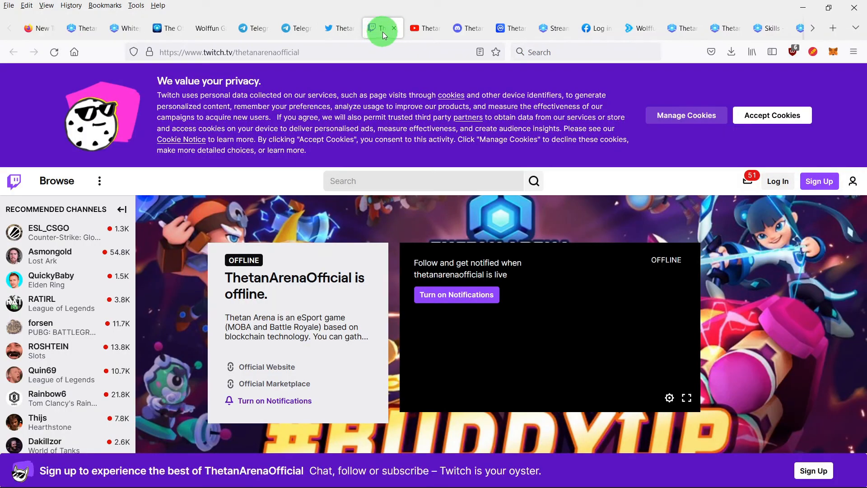
{"action": "left_click", "coordinate": [424, 28]}
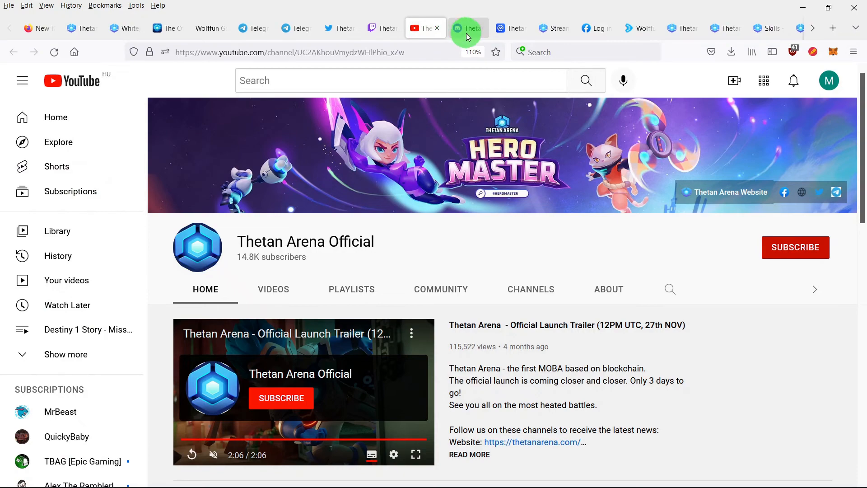
{"action": "left_click", "coordinate": [510, 29]}
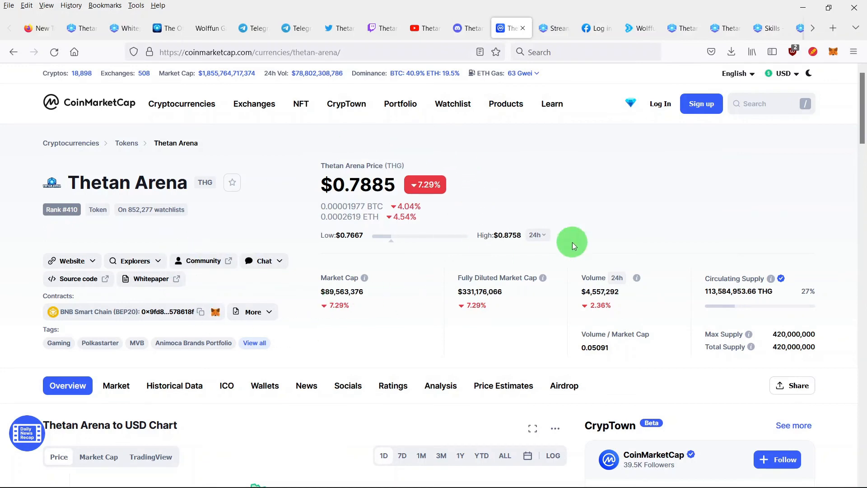
{"action": "mouse_move", "coordinate": [691, 193]}
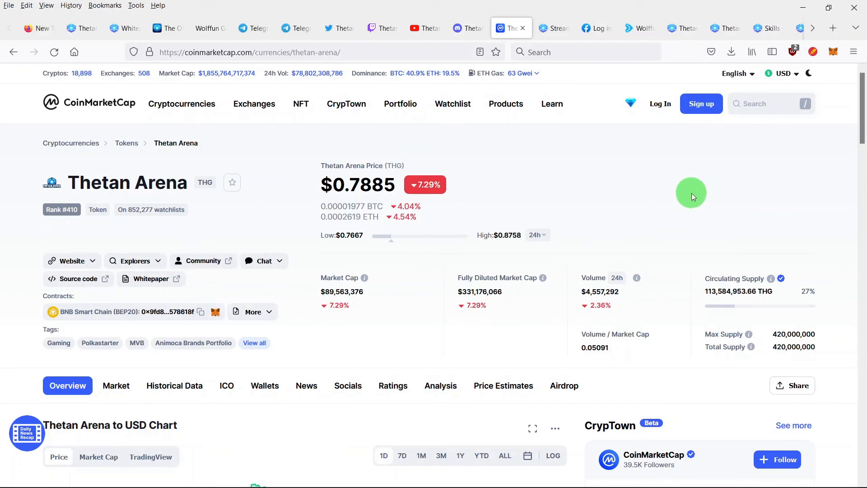